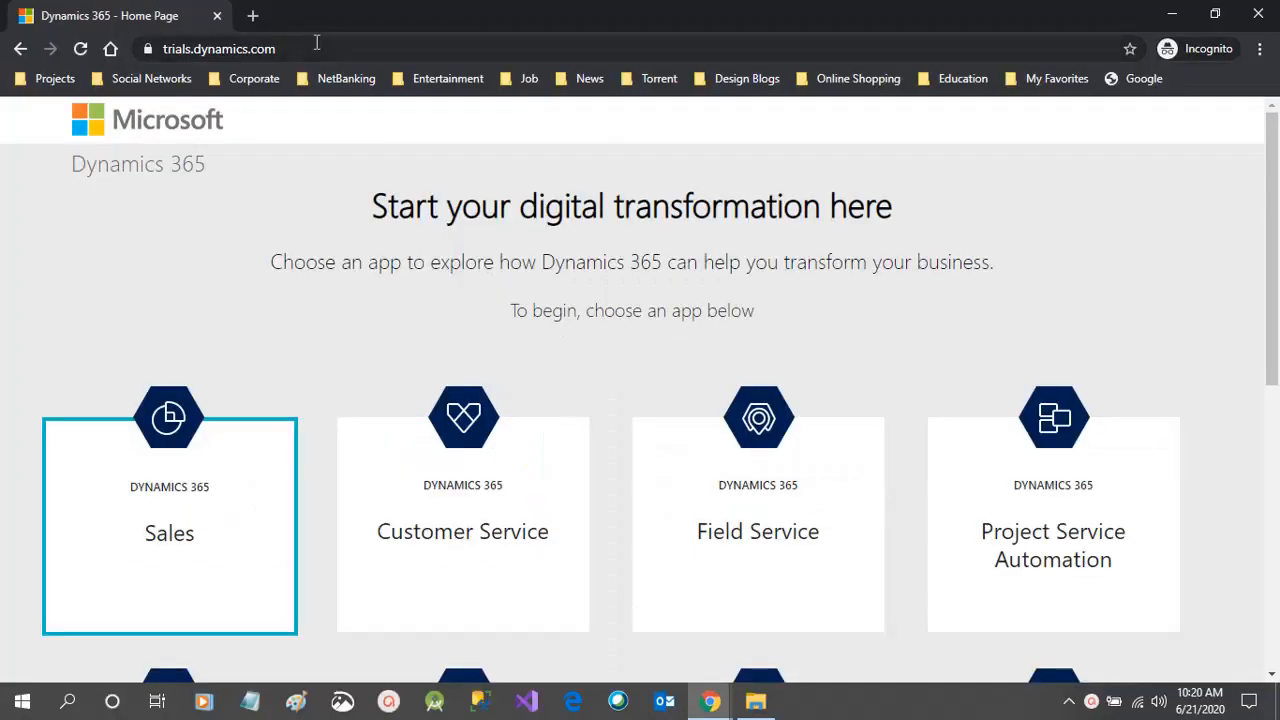
Step: Start signing up for the development-purpose Dynamics 365 trial from the trials page
click(218, 48)
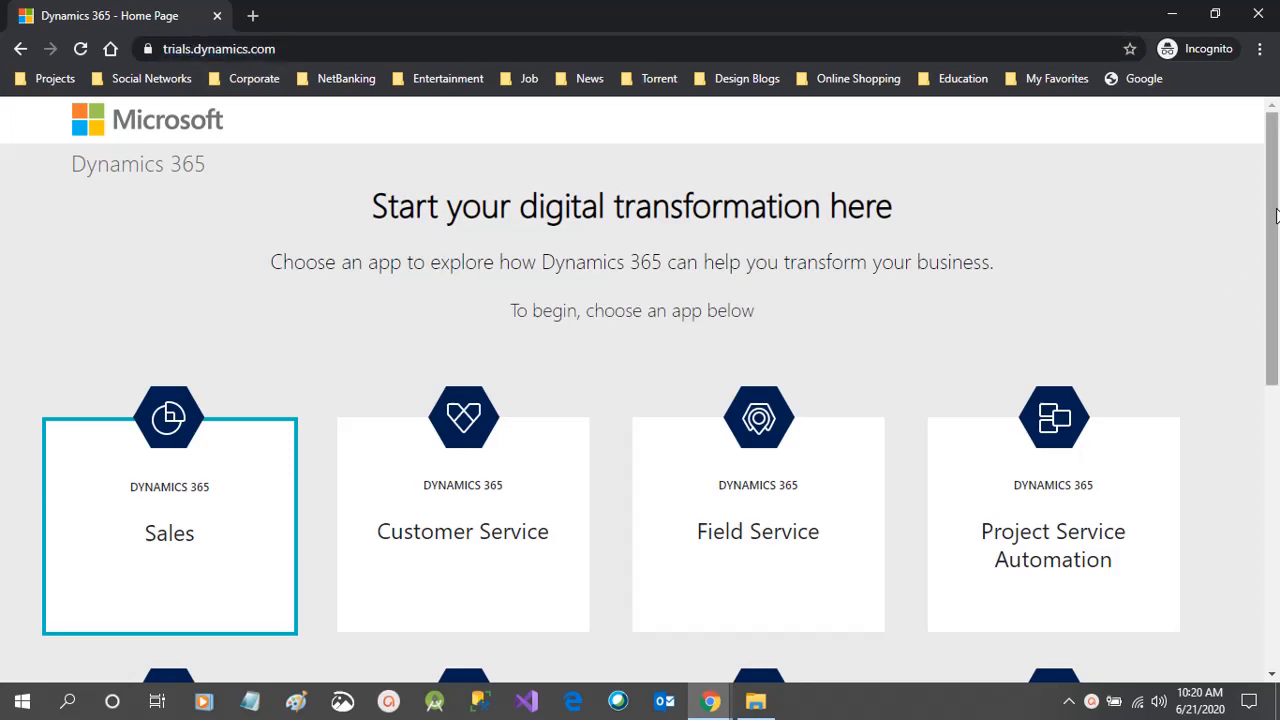
scroll(down, 3)
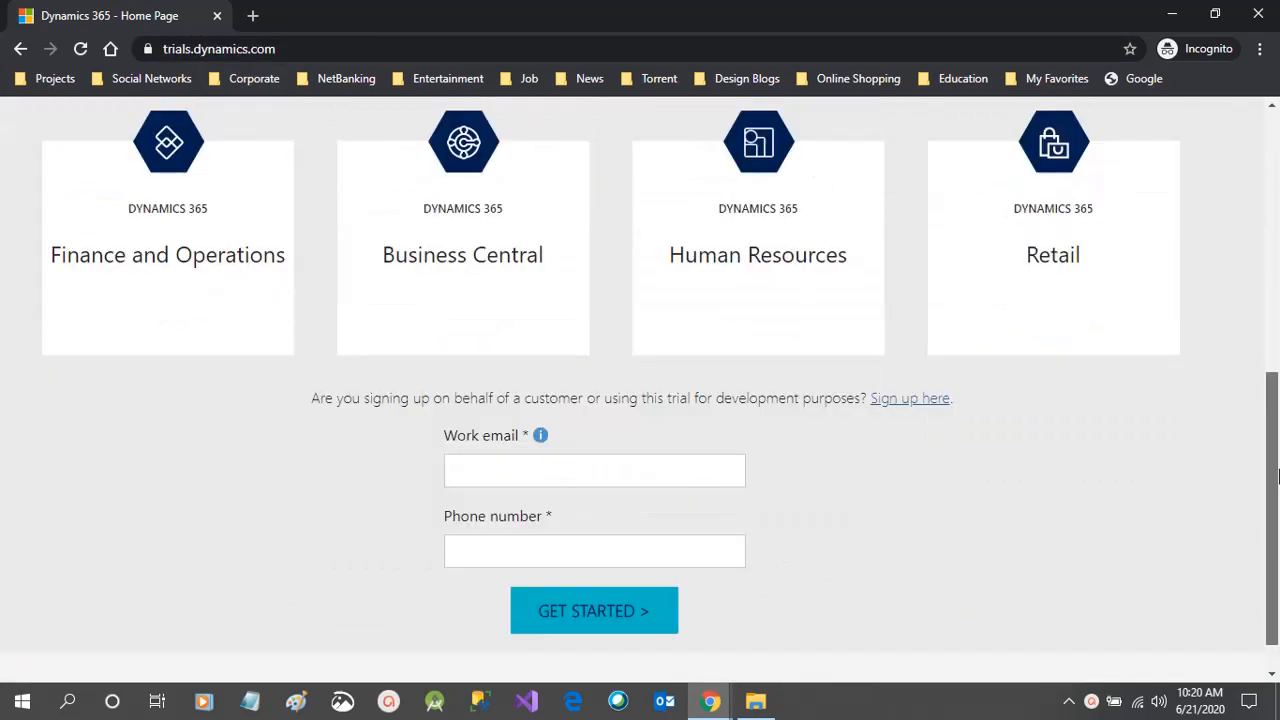
scroll(down, 3)
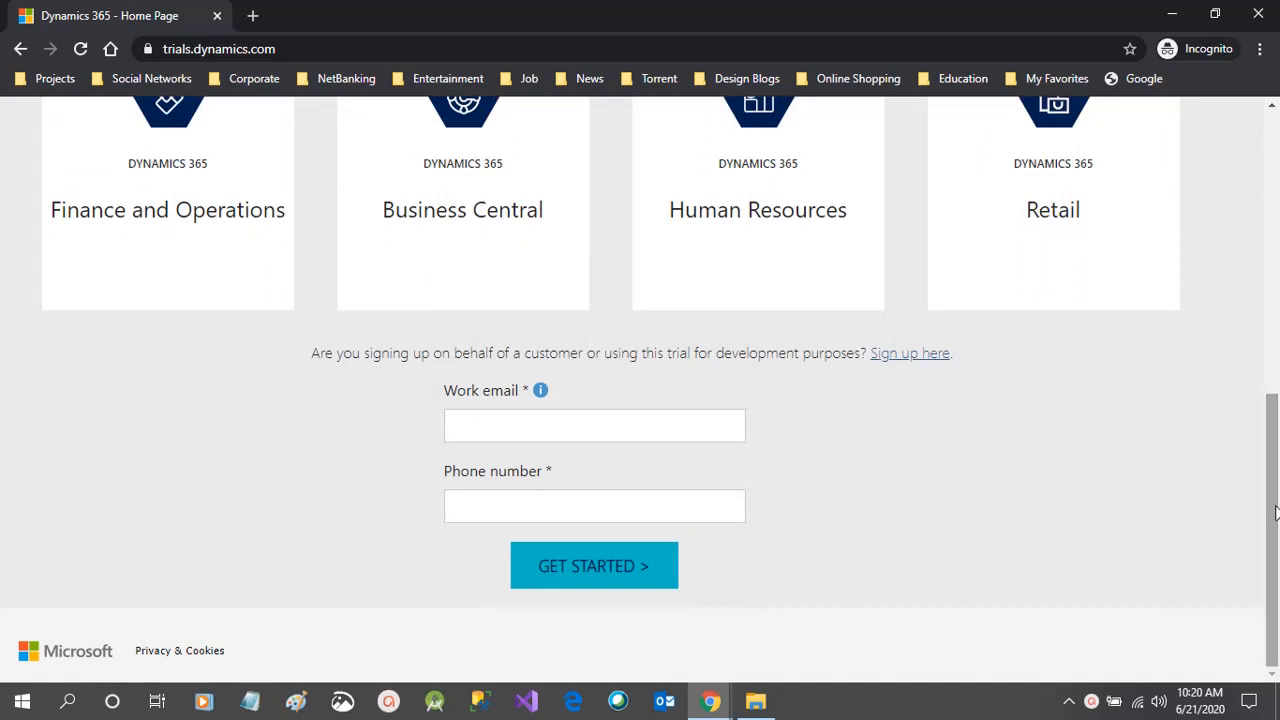
mouse_move(1163, 387)
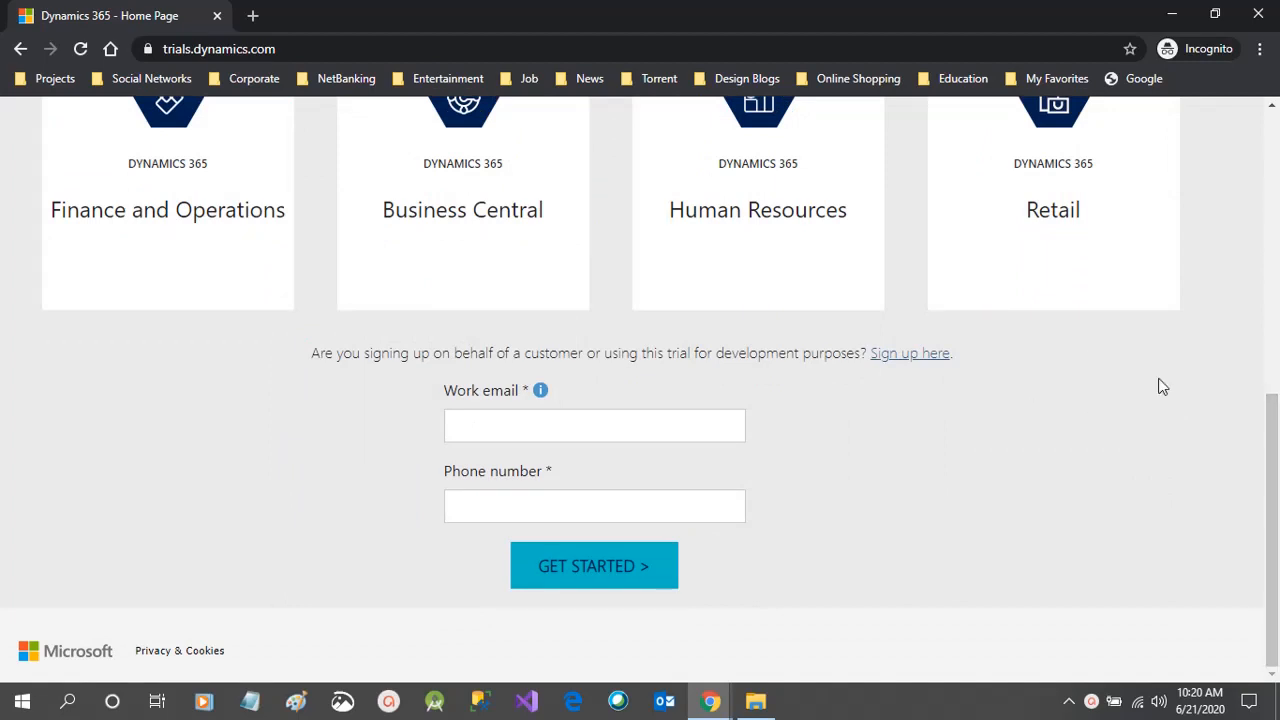
click(910, 353)
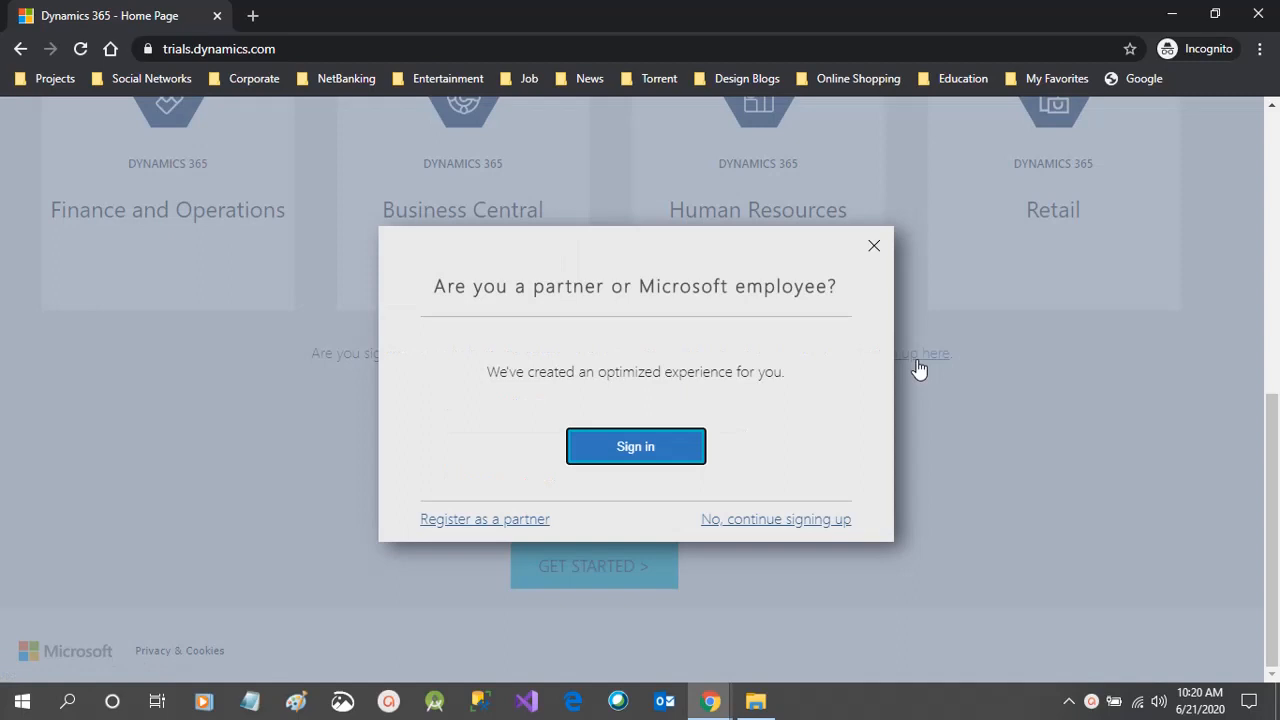
Step: Decline the partner sign-in offer and continue signing up
click(775, 519)
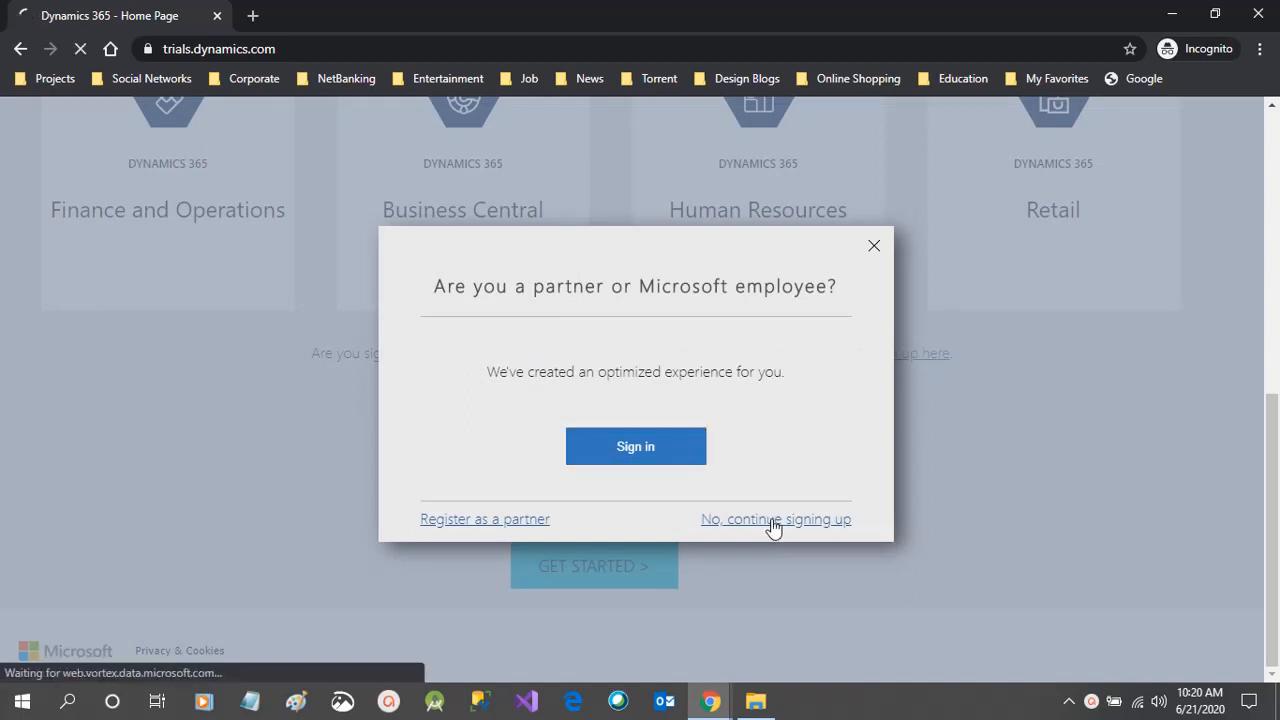
click(775, 519)
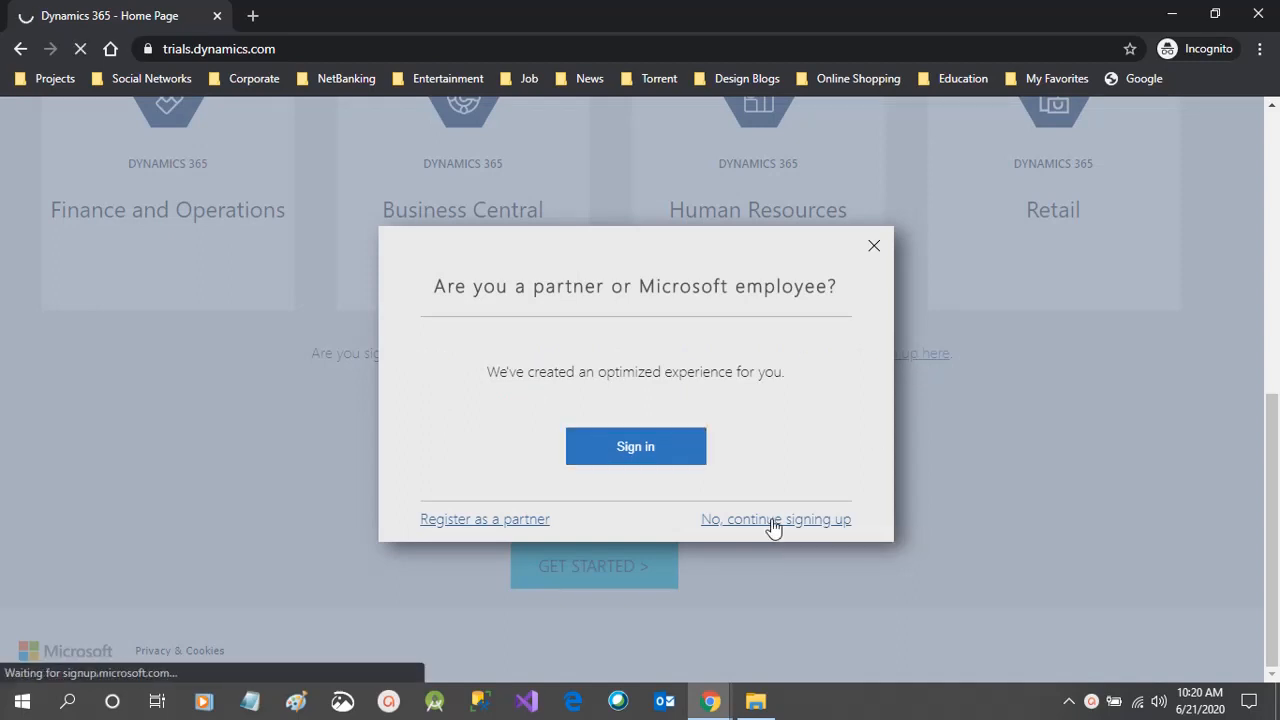
click(775, 519)
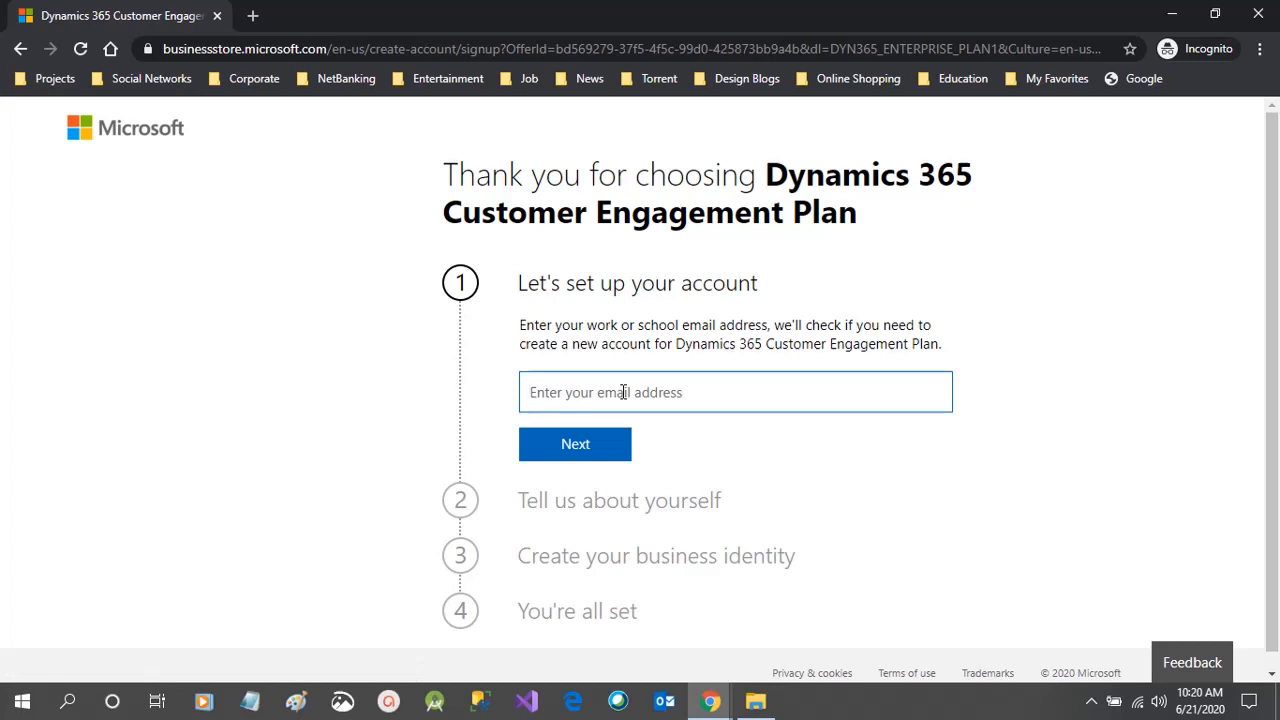
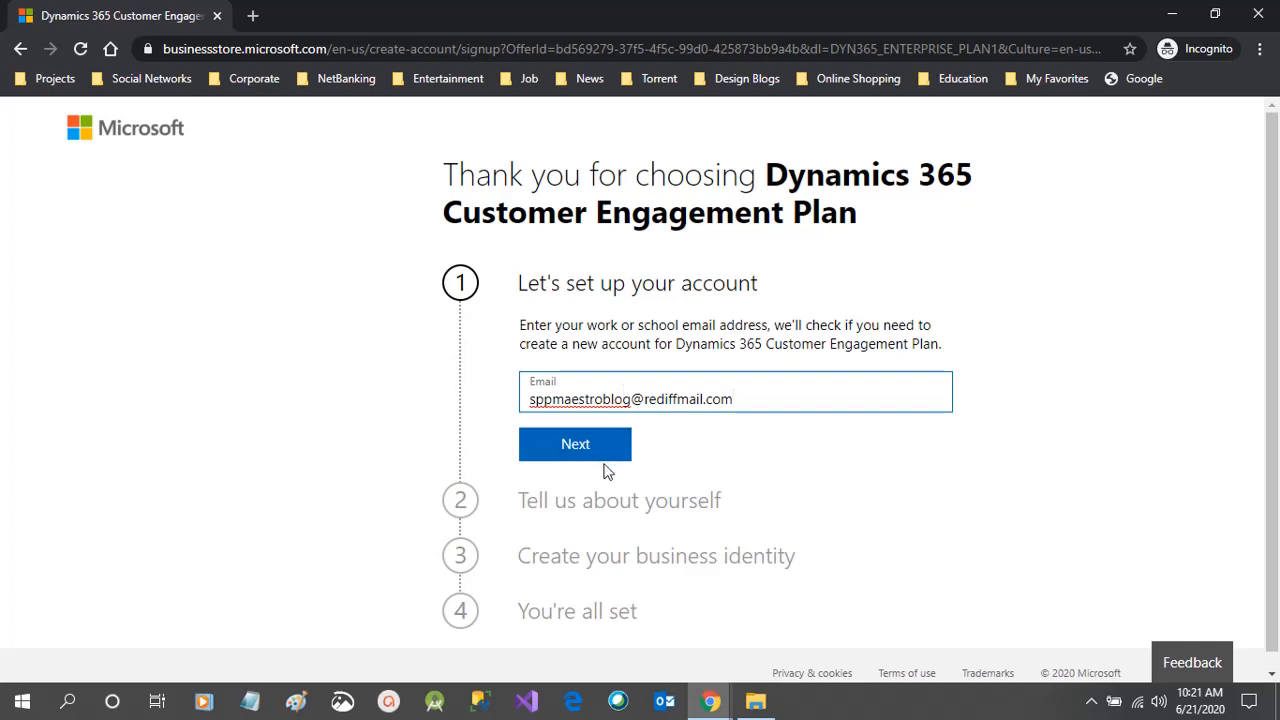
click(575, 444)
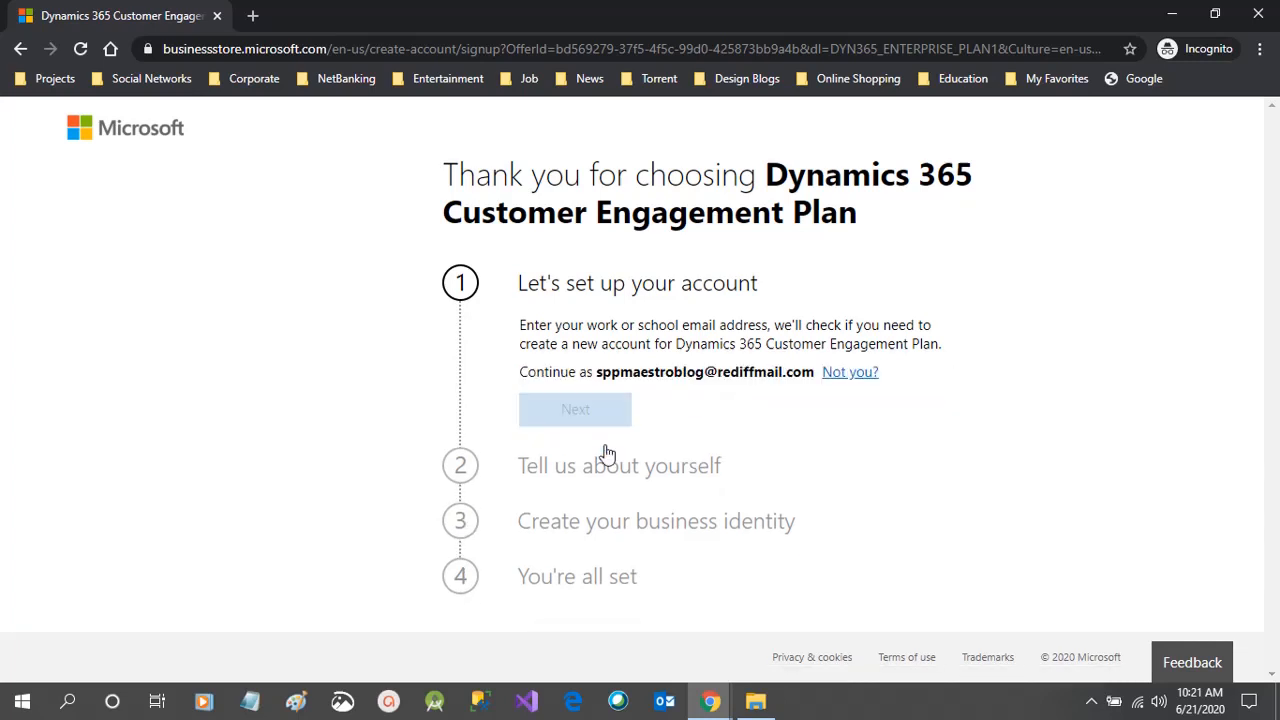
click(575, 409)
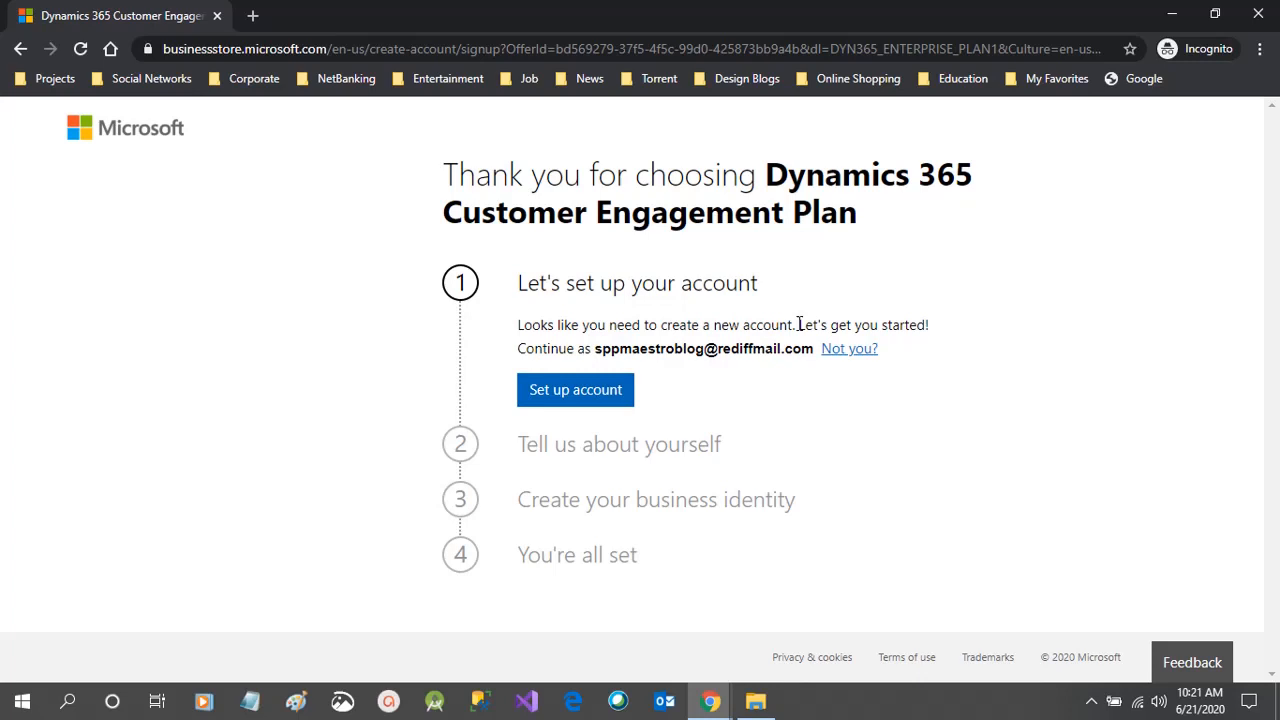
mouse_move(640, 417)
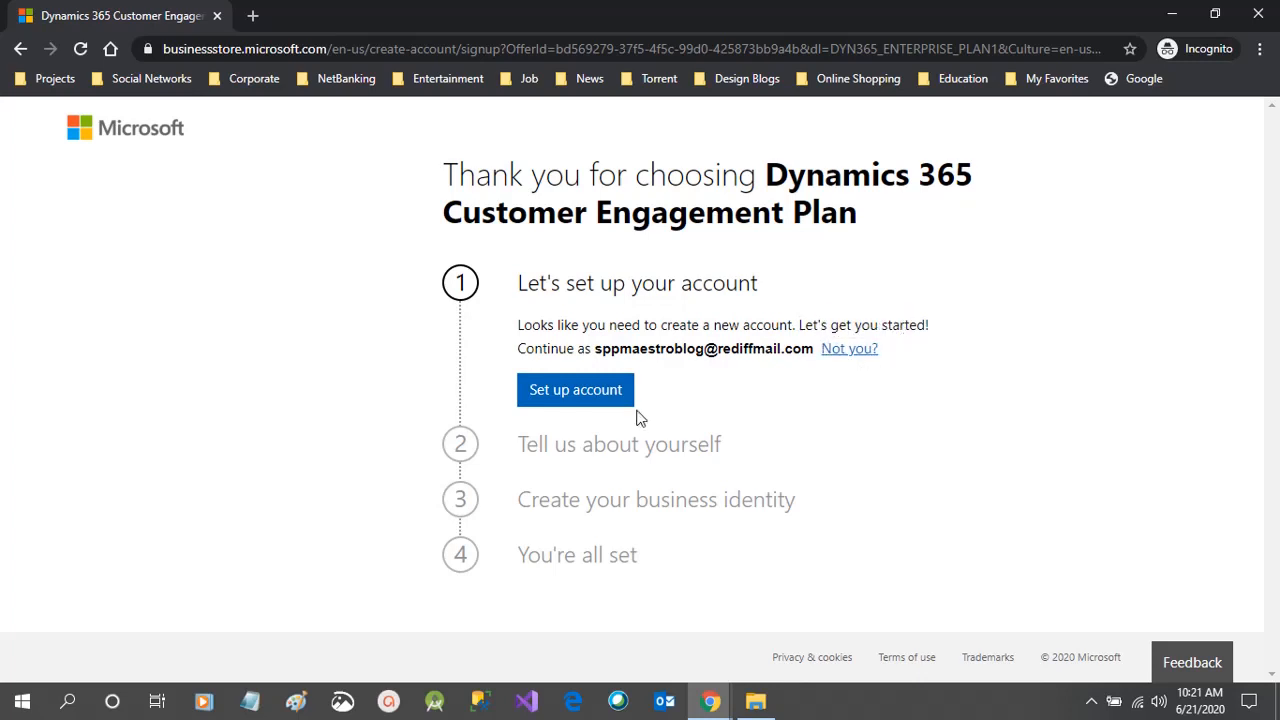
click(575, 389)
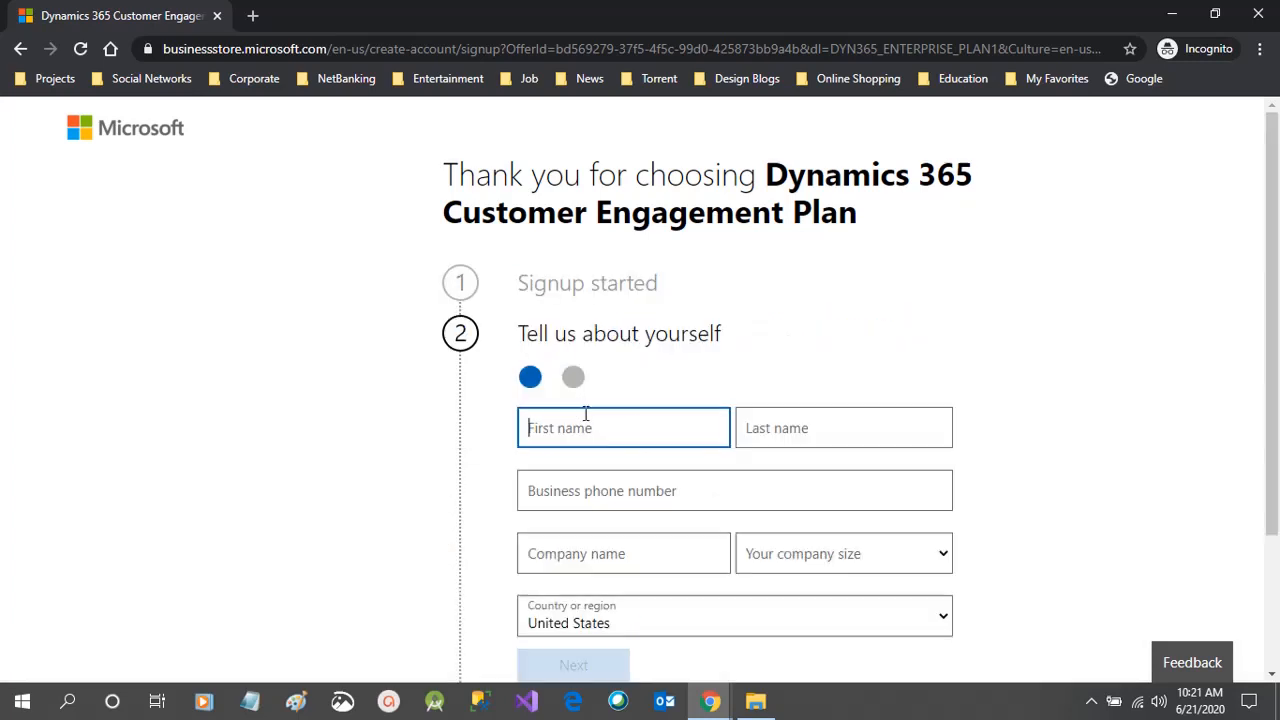
scroll(down, 3)
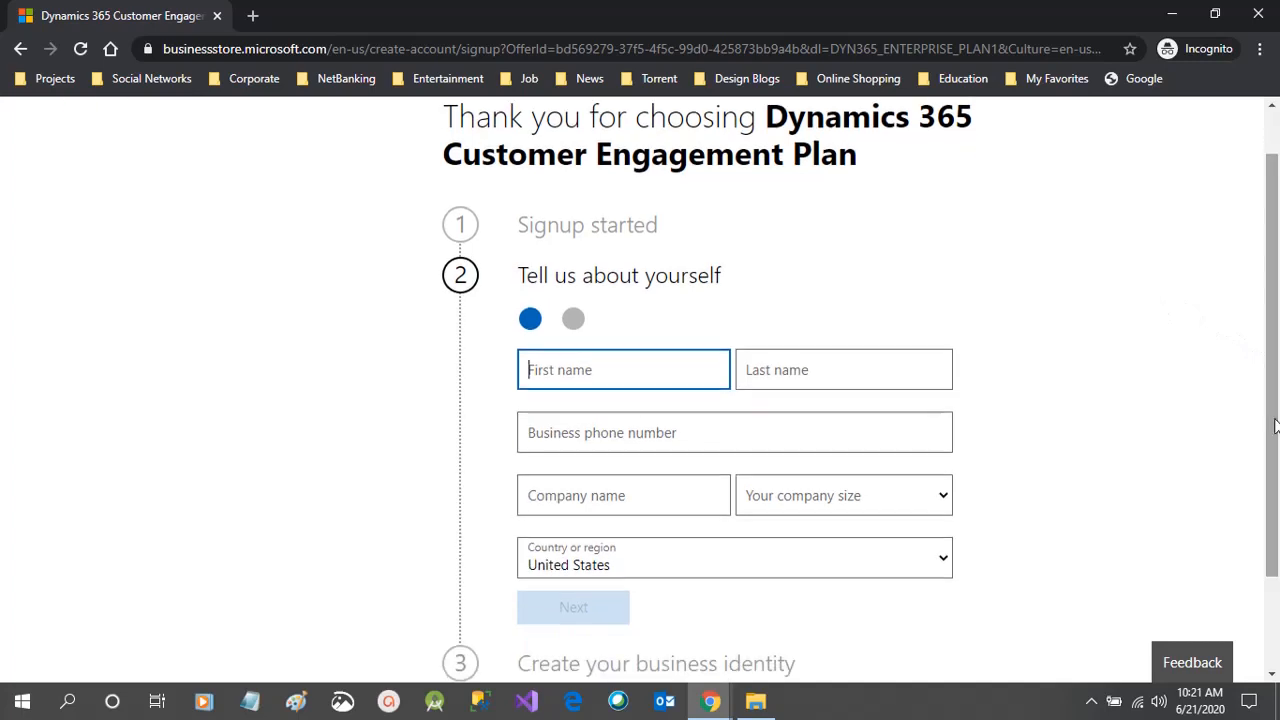
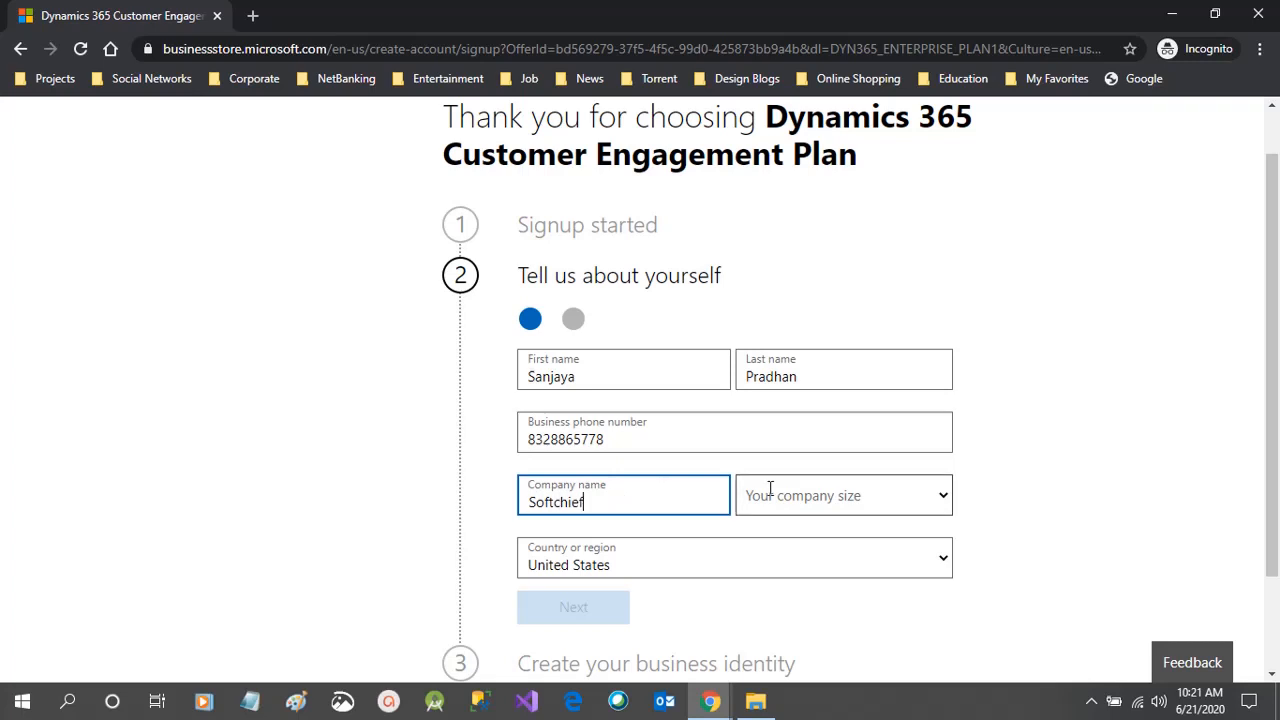
Step: Set company size to 1 person and country to India
click(843, 495)
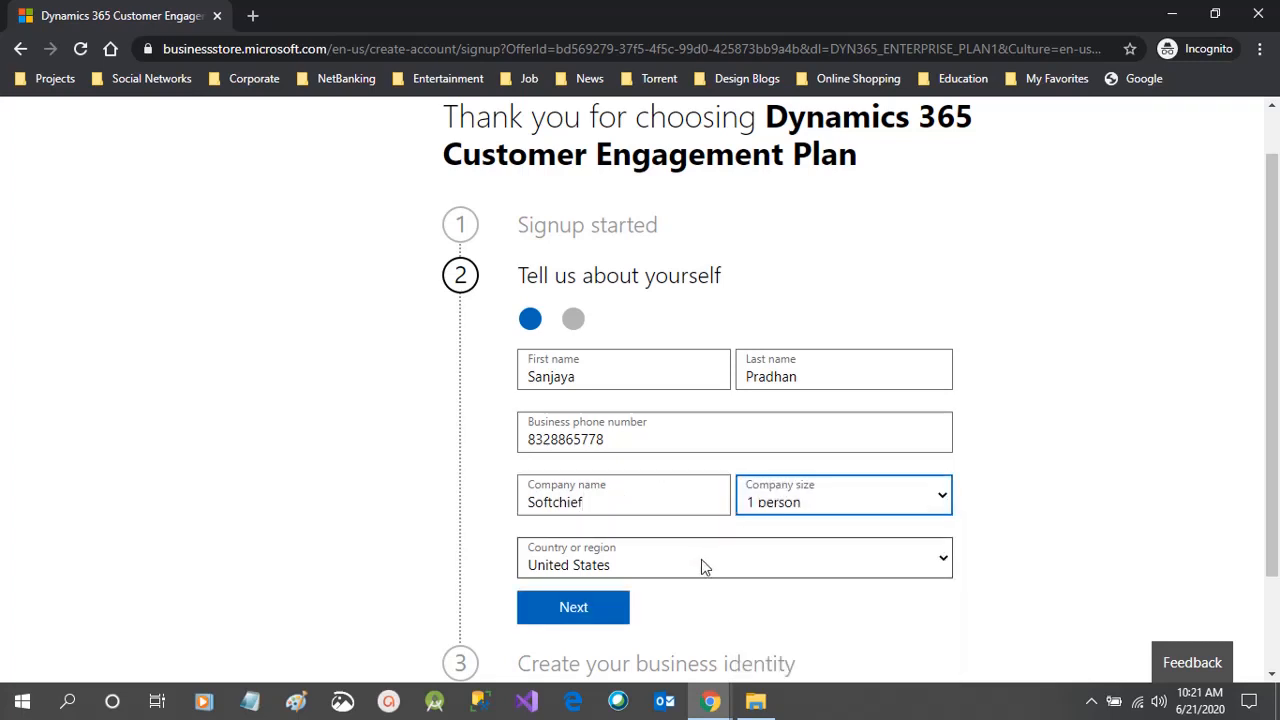
click(735, 557)
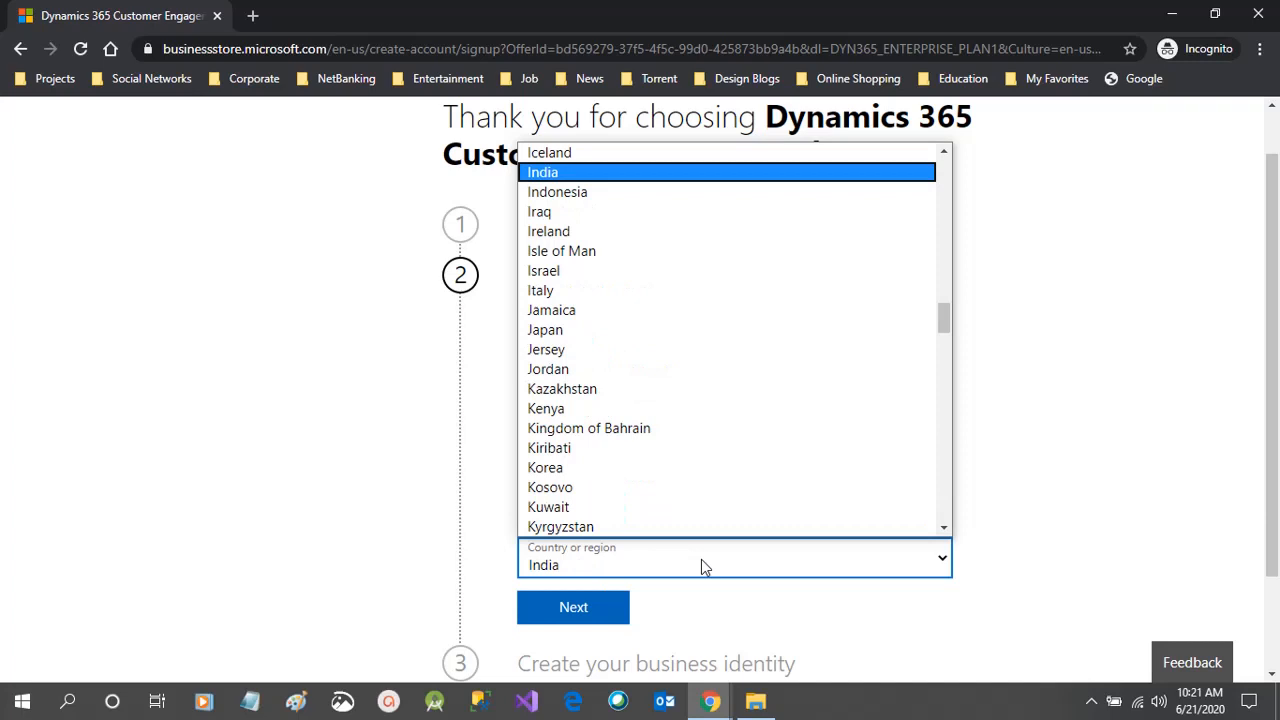
click(543, 172)
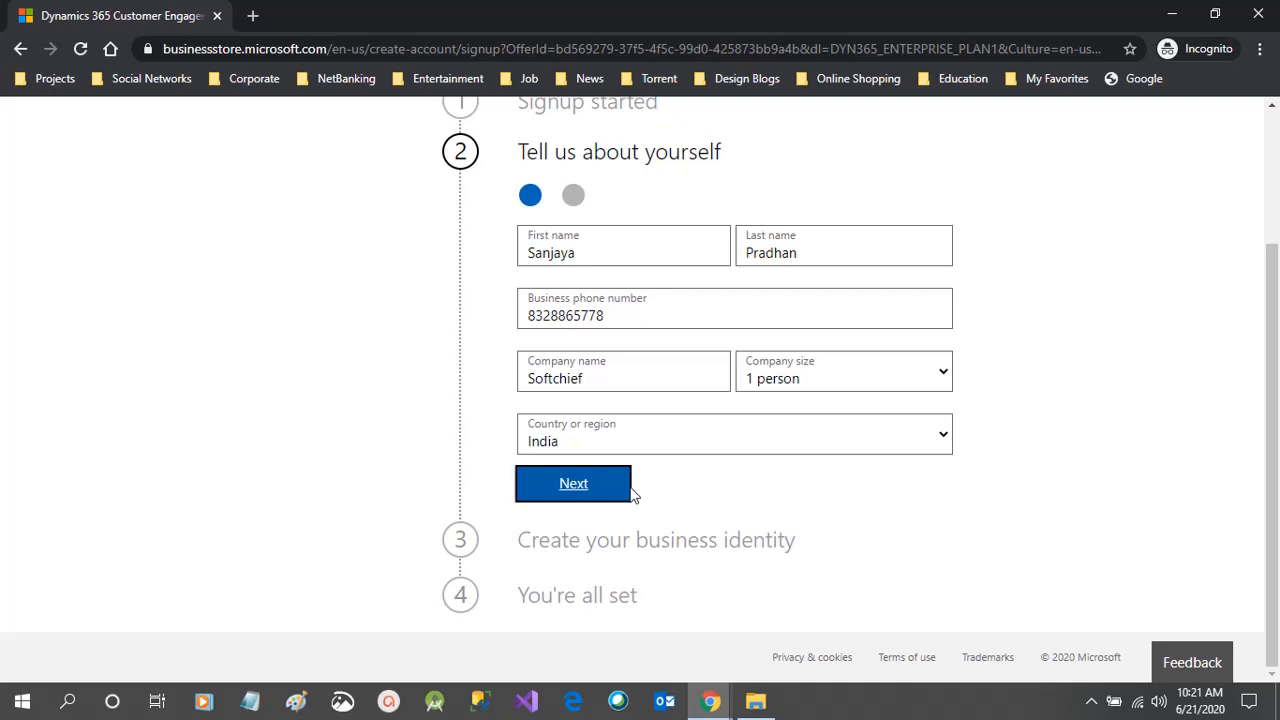
mouse_move(597, 493)
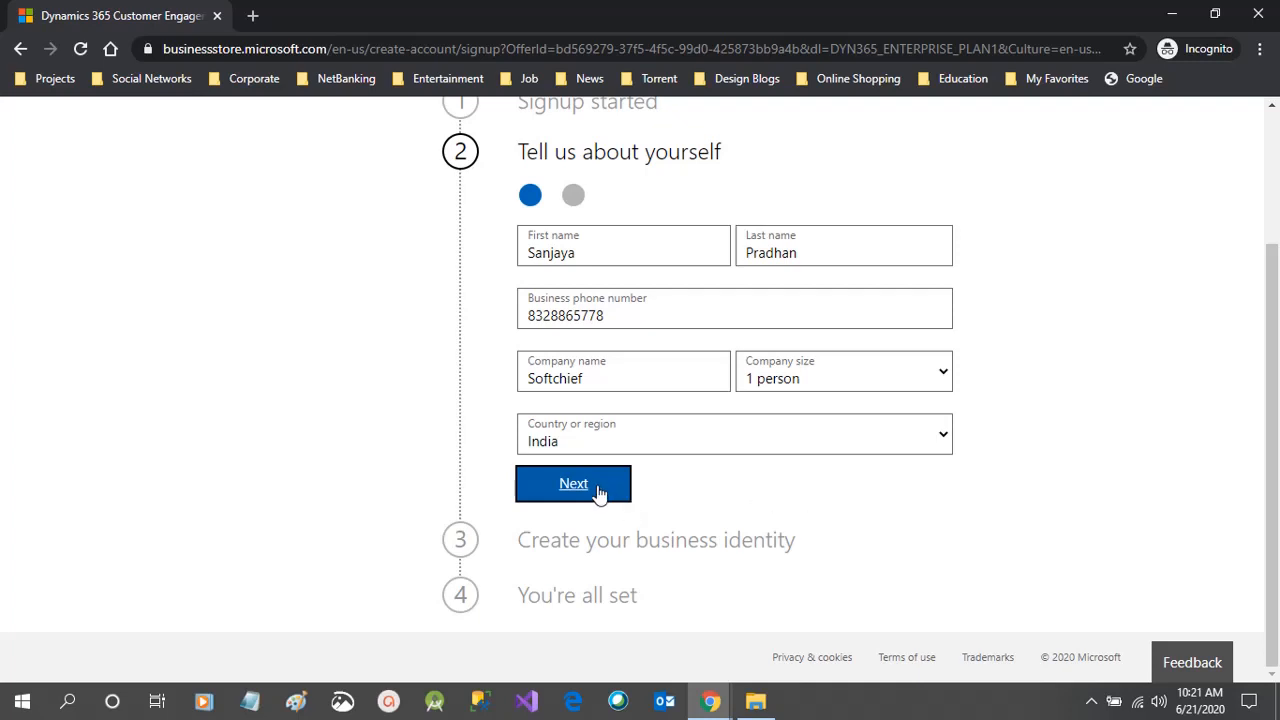
click(573, 483)
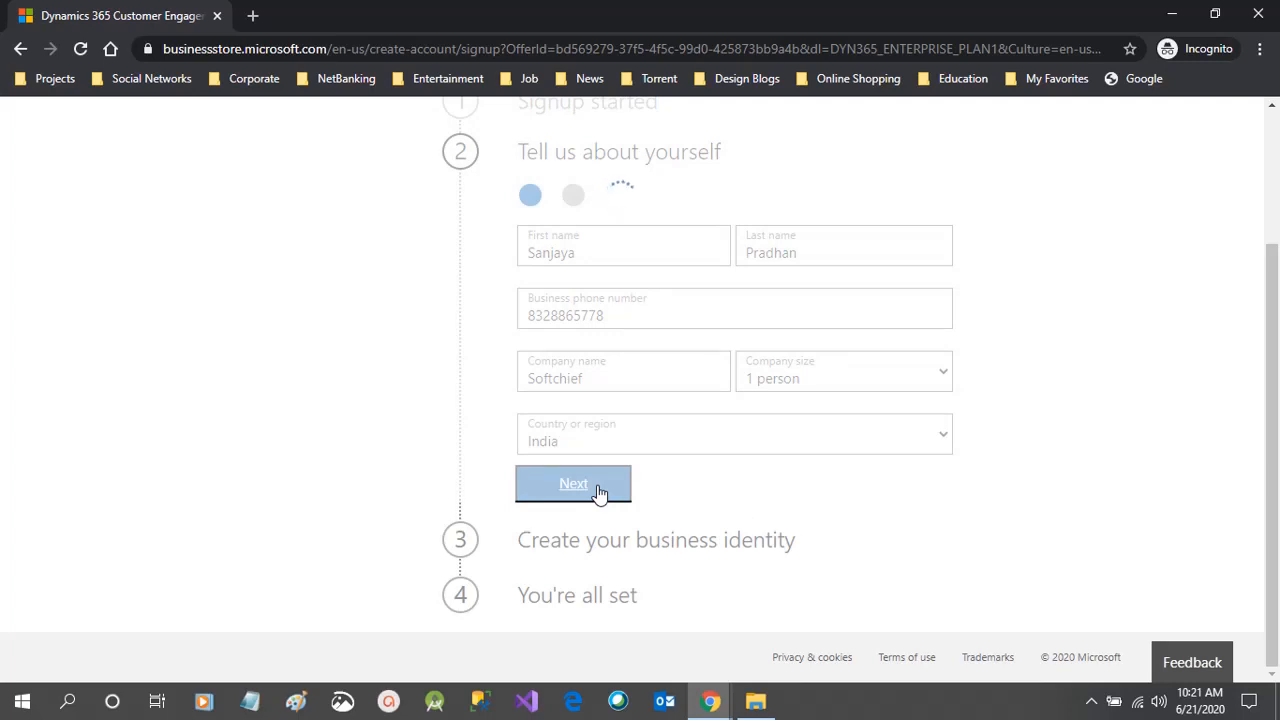
click(573, 483)
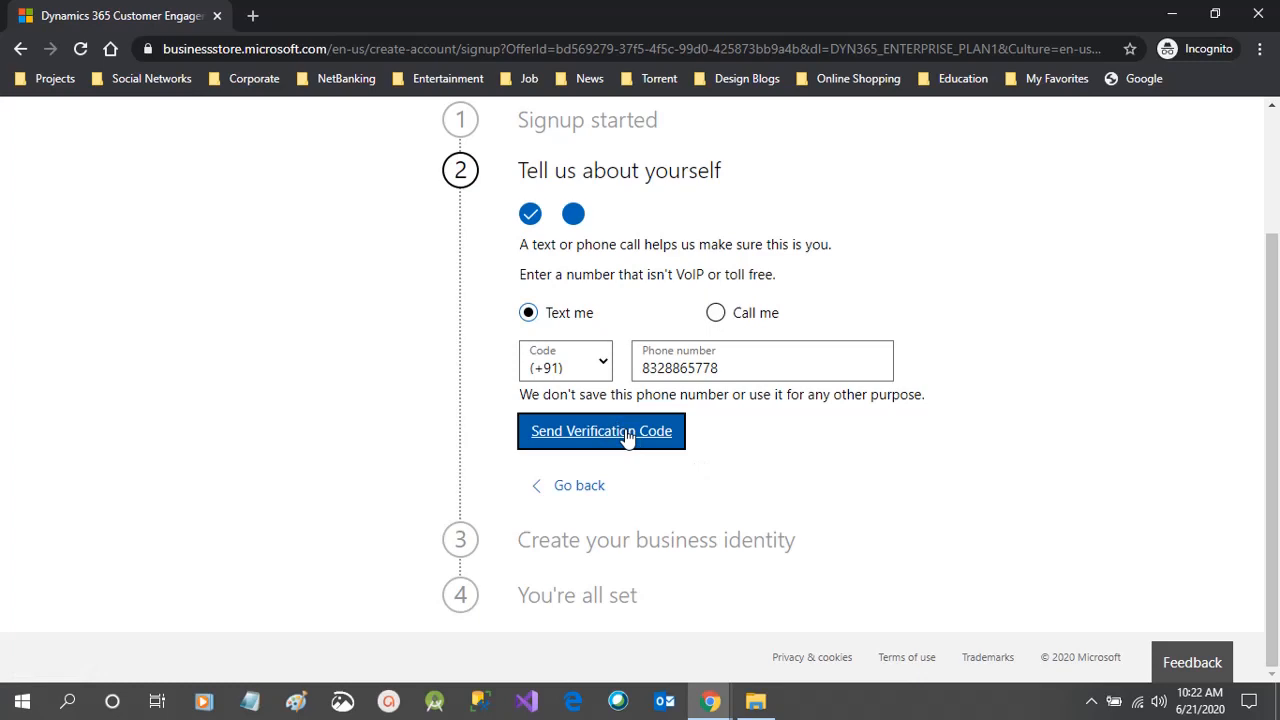
click(601, 431)
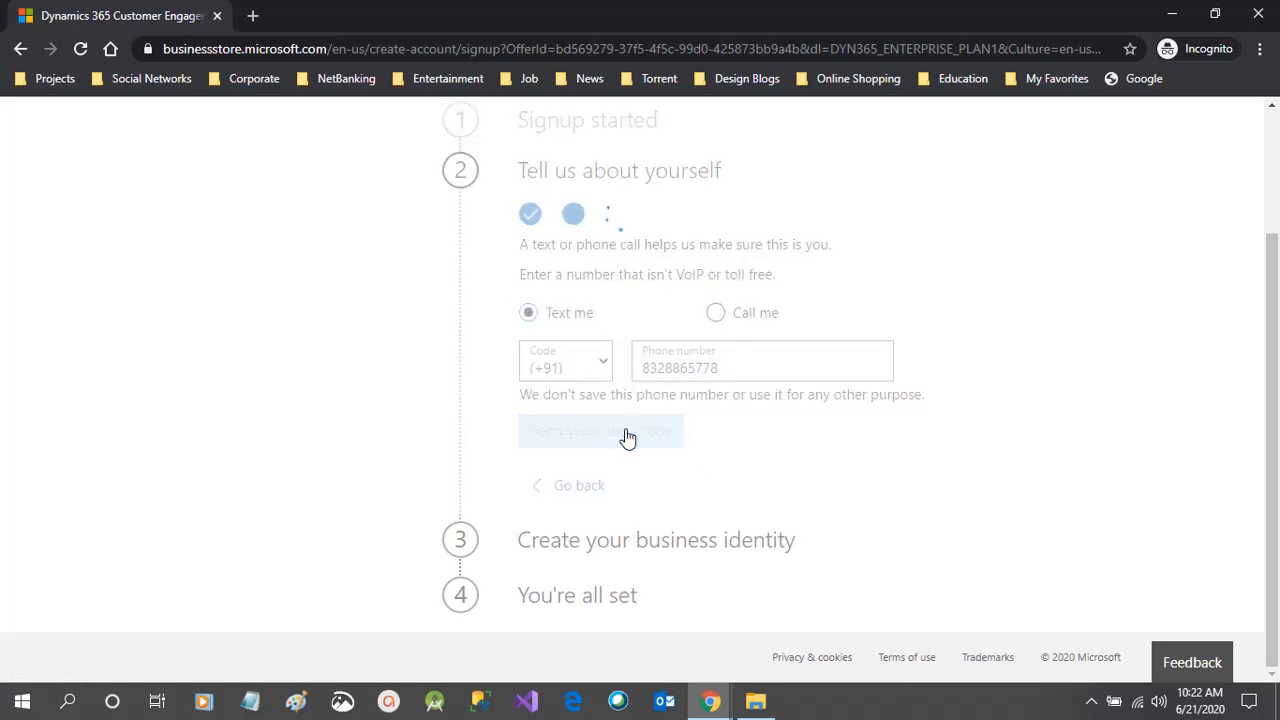
click(601, 431)
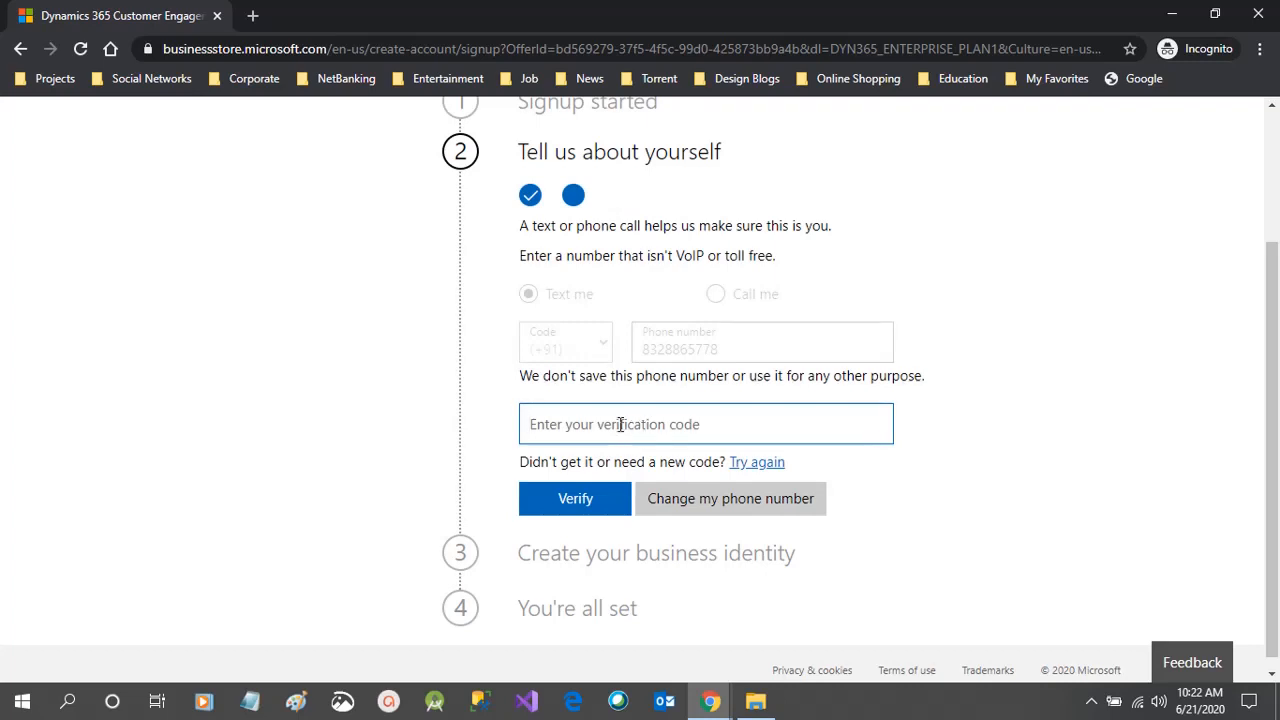
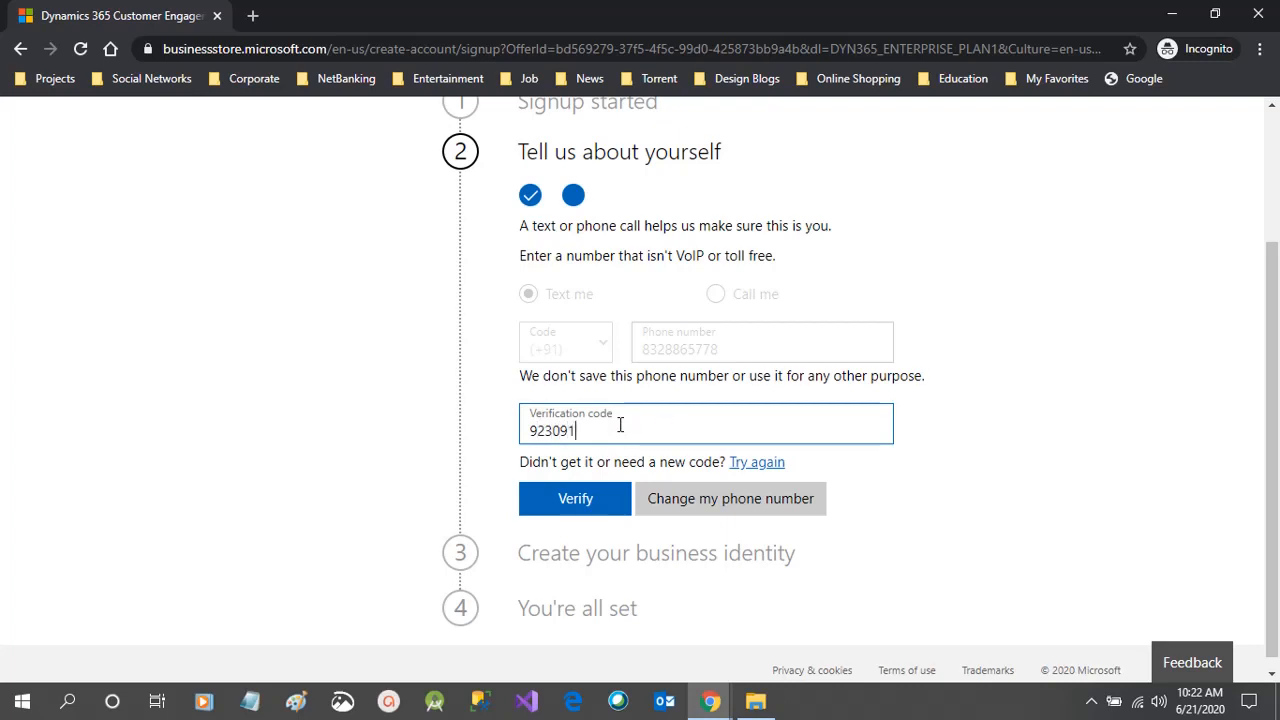
click(574, 498)
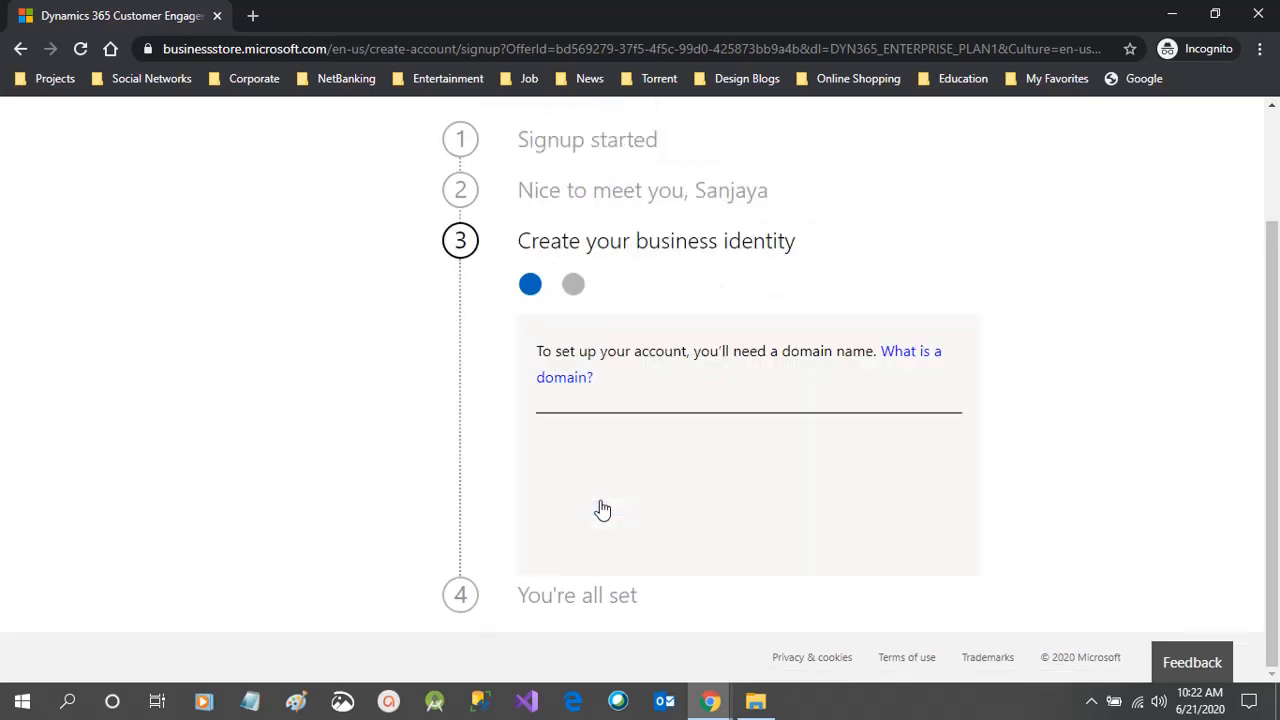
Step: Confirm softchiefsolutions.onmicrosoft.com is available and continue with that domain
scroll(down, 3)
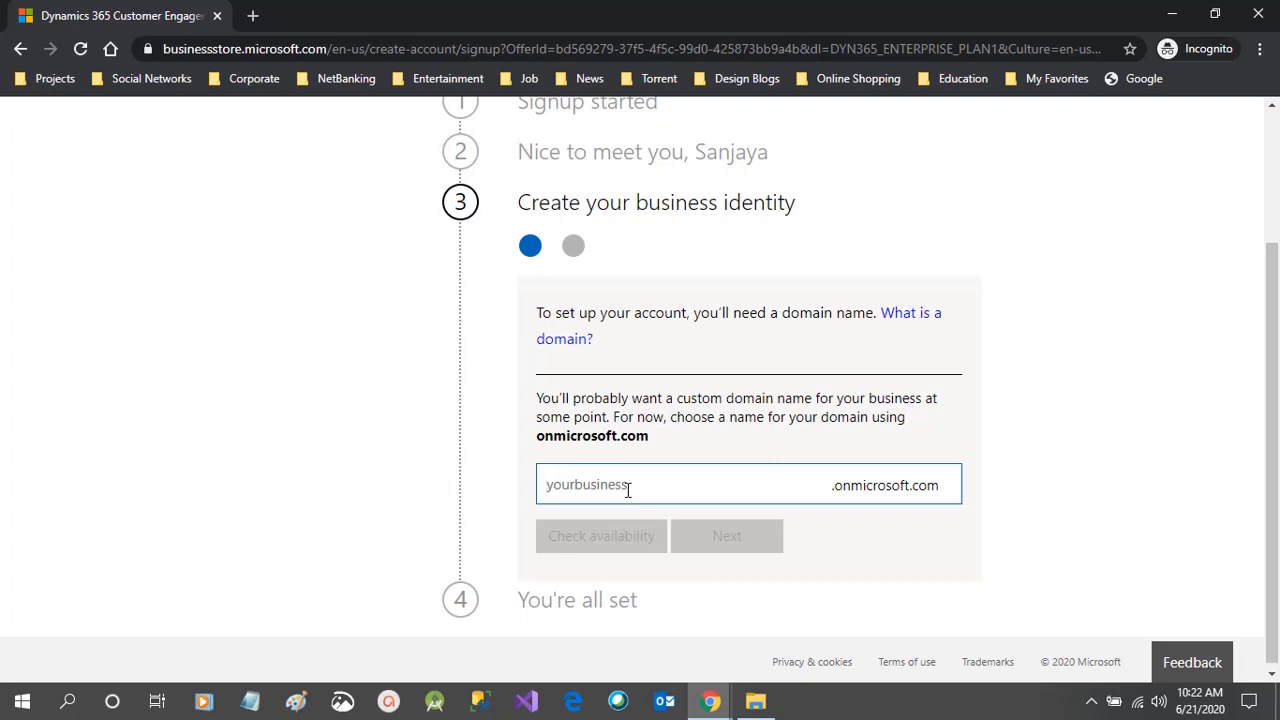
text(softchief)
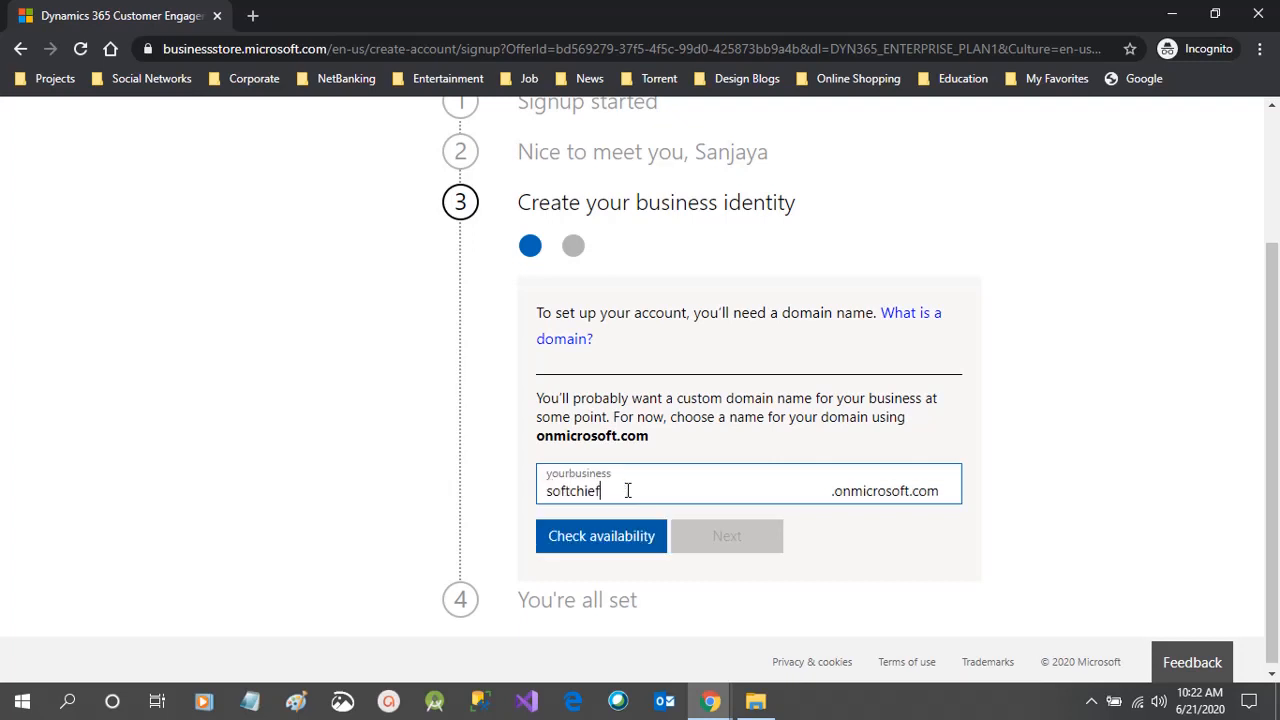
text(solutions)
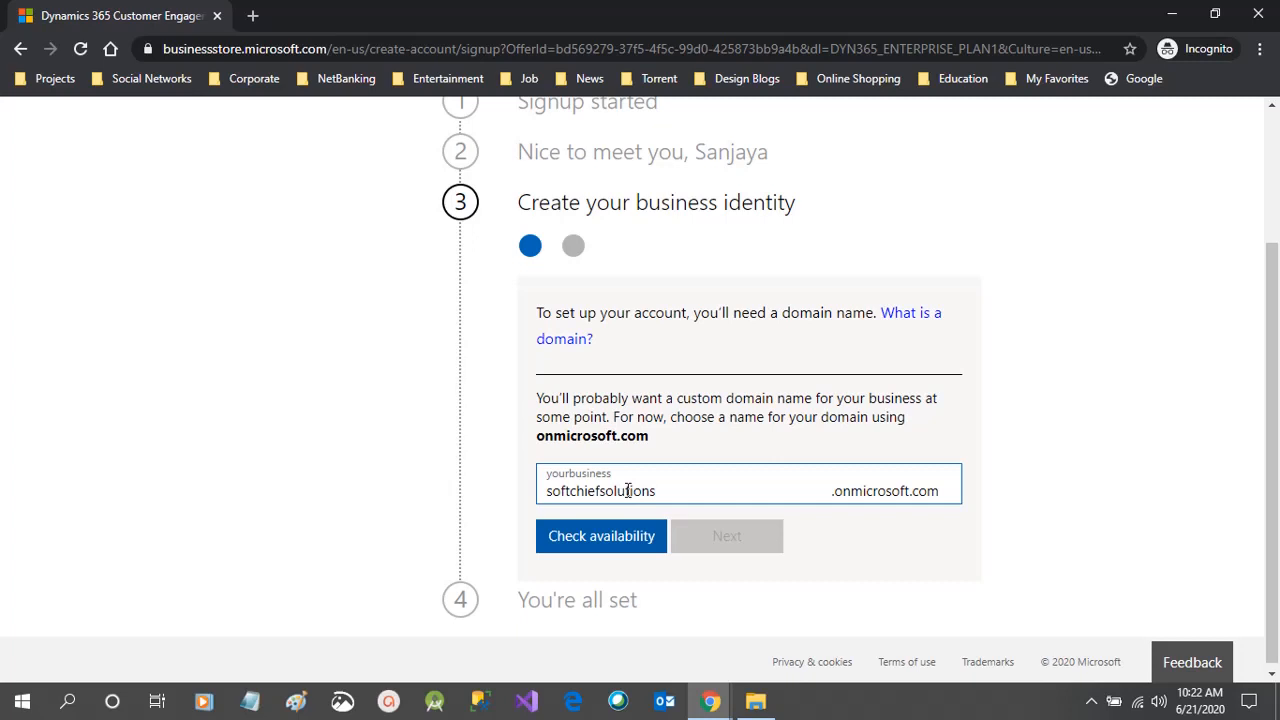
click(601, 536)
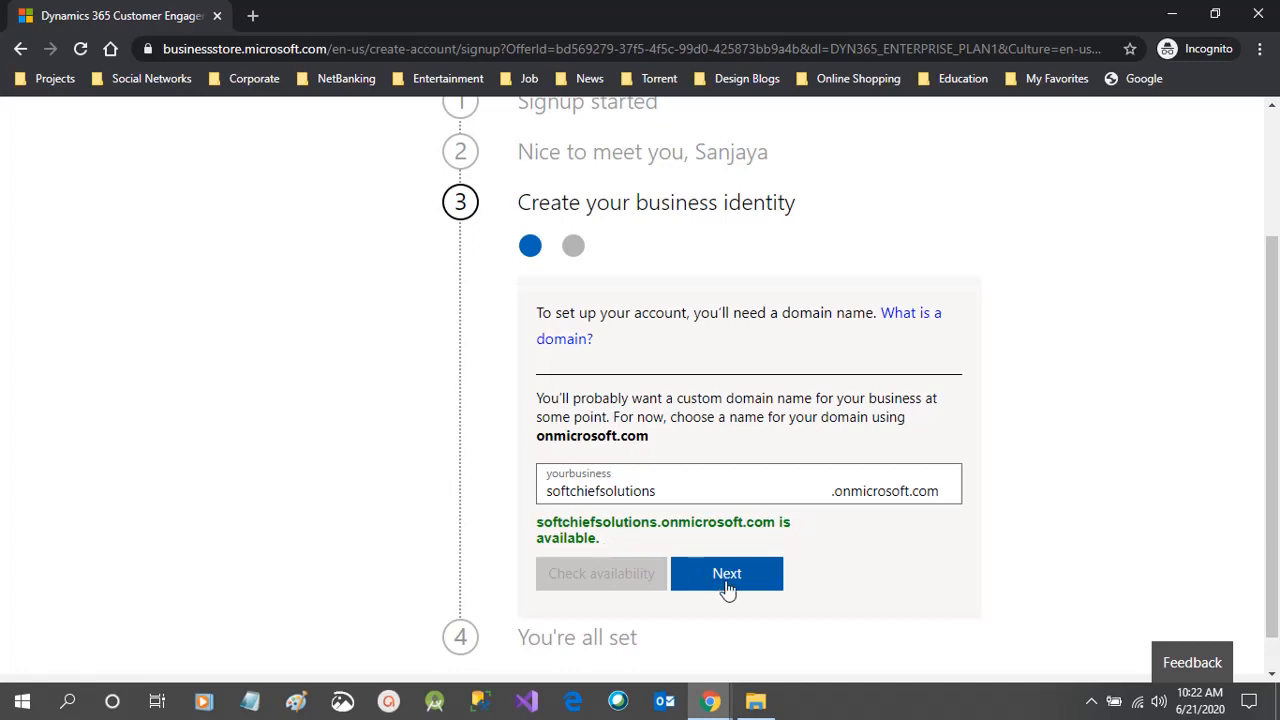
click(727, 573)
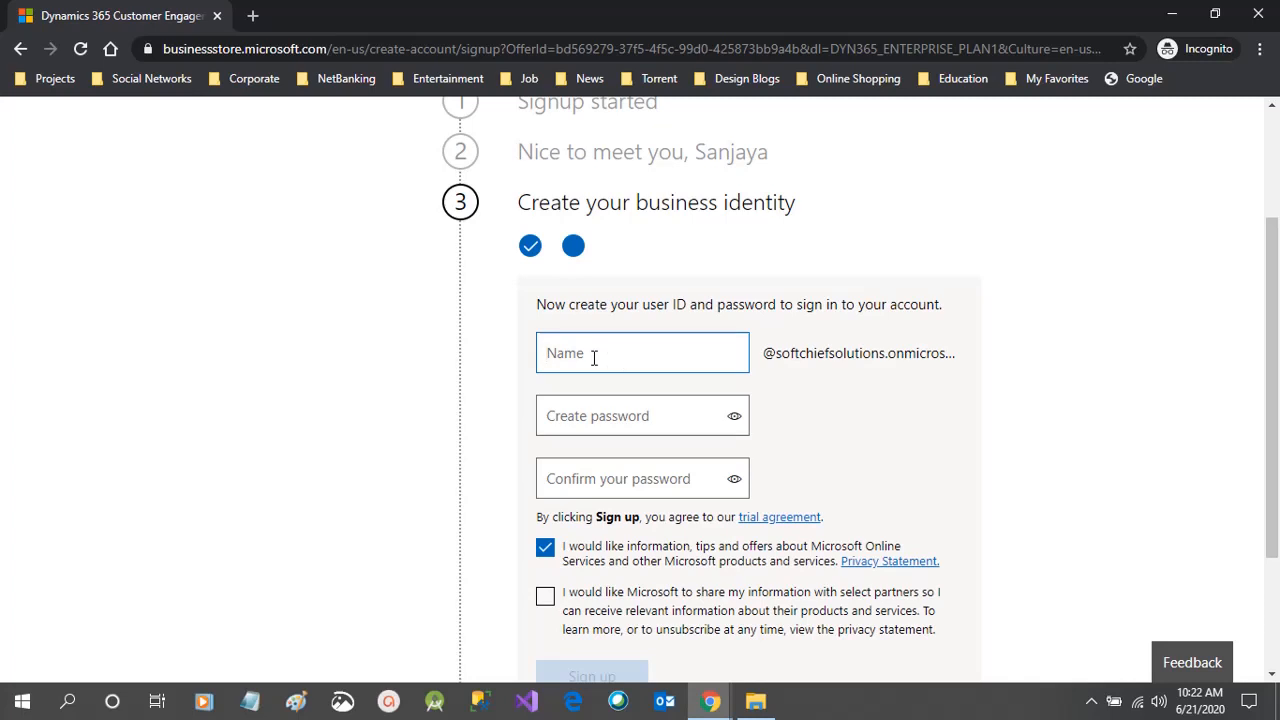
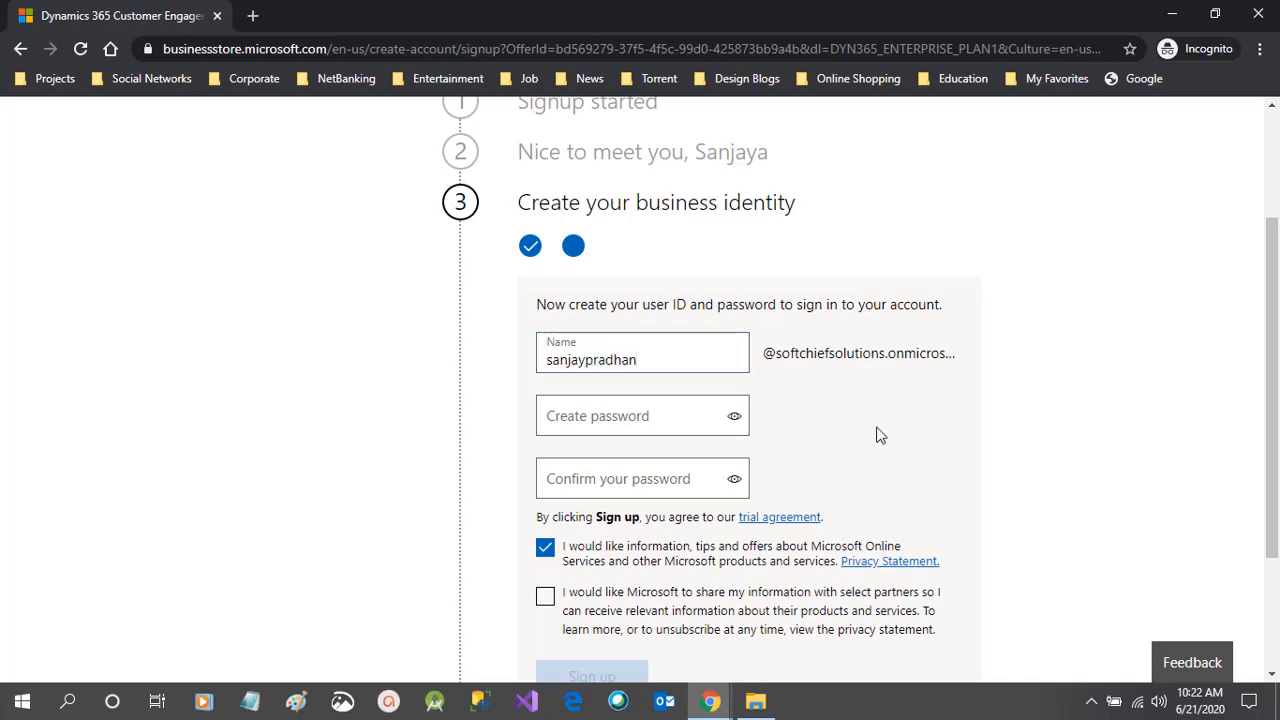
click(642, 415)
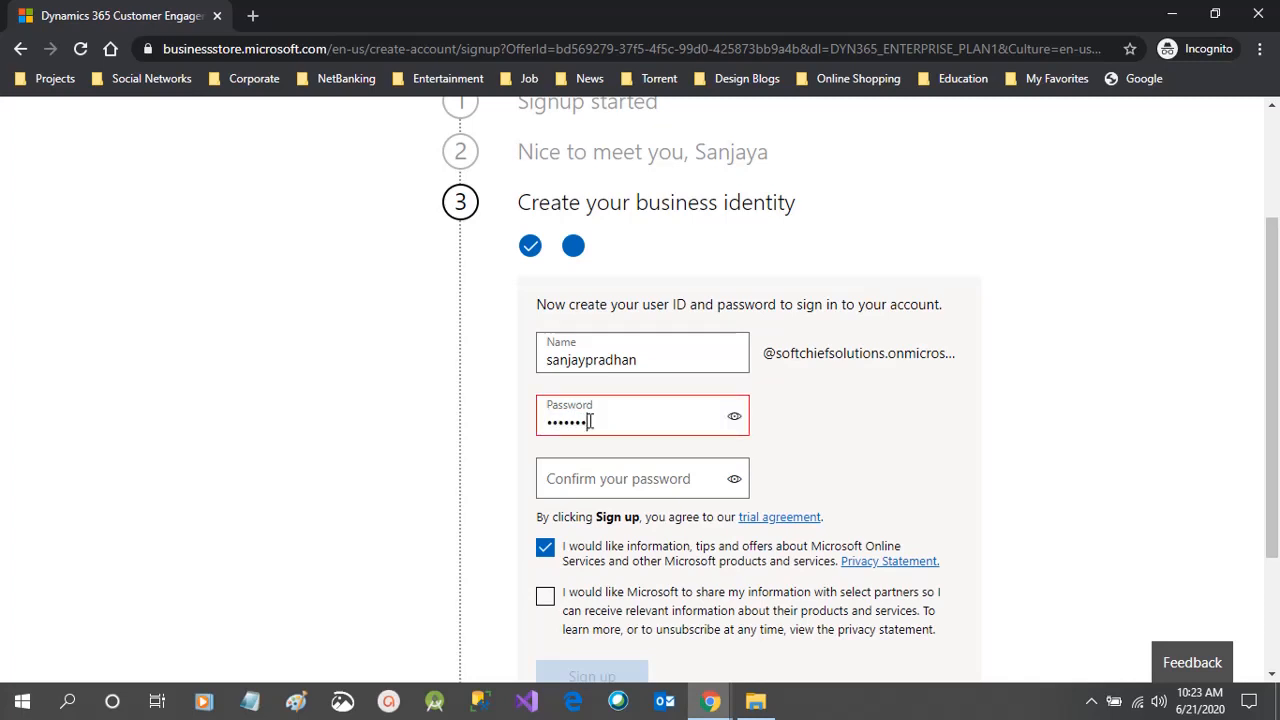
click(642, 477)
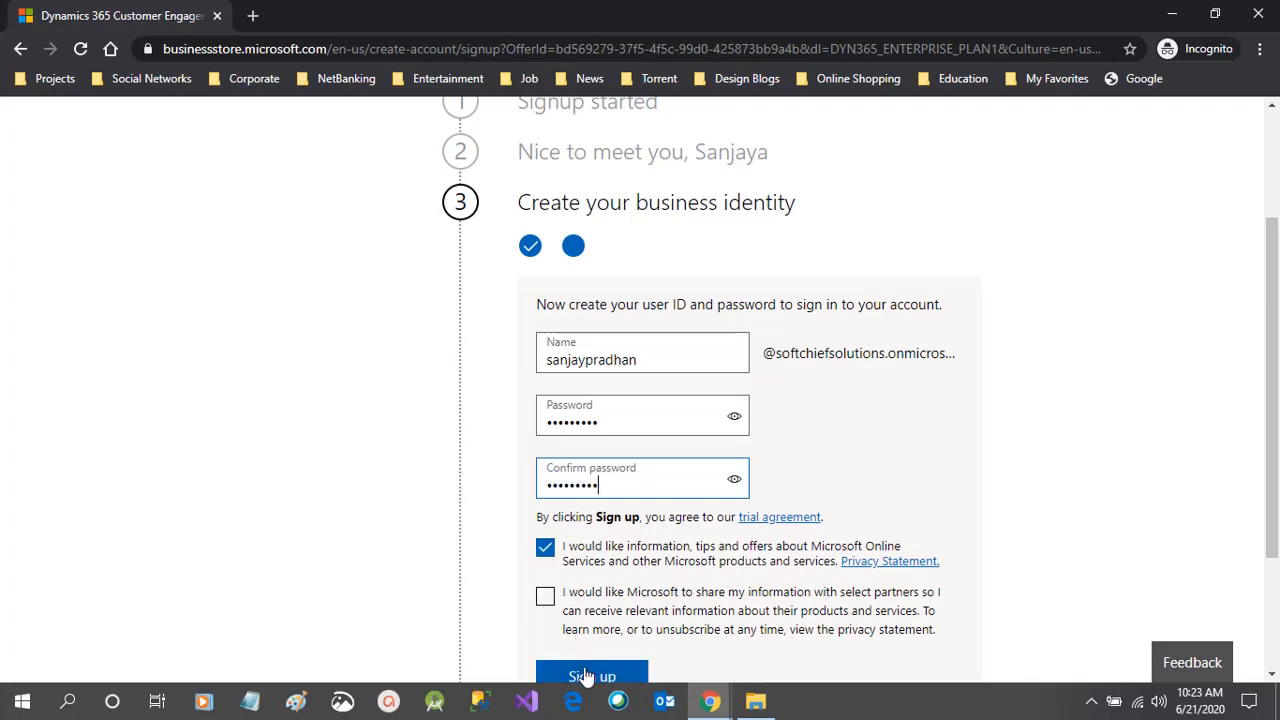
click(591, 676)
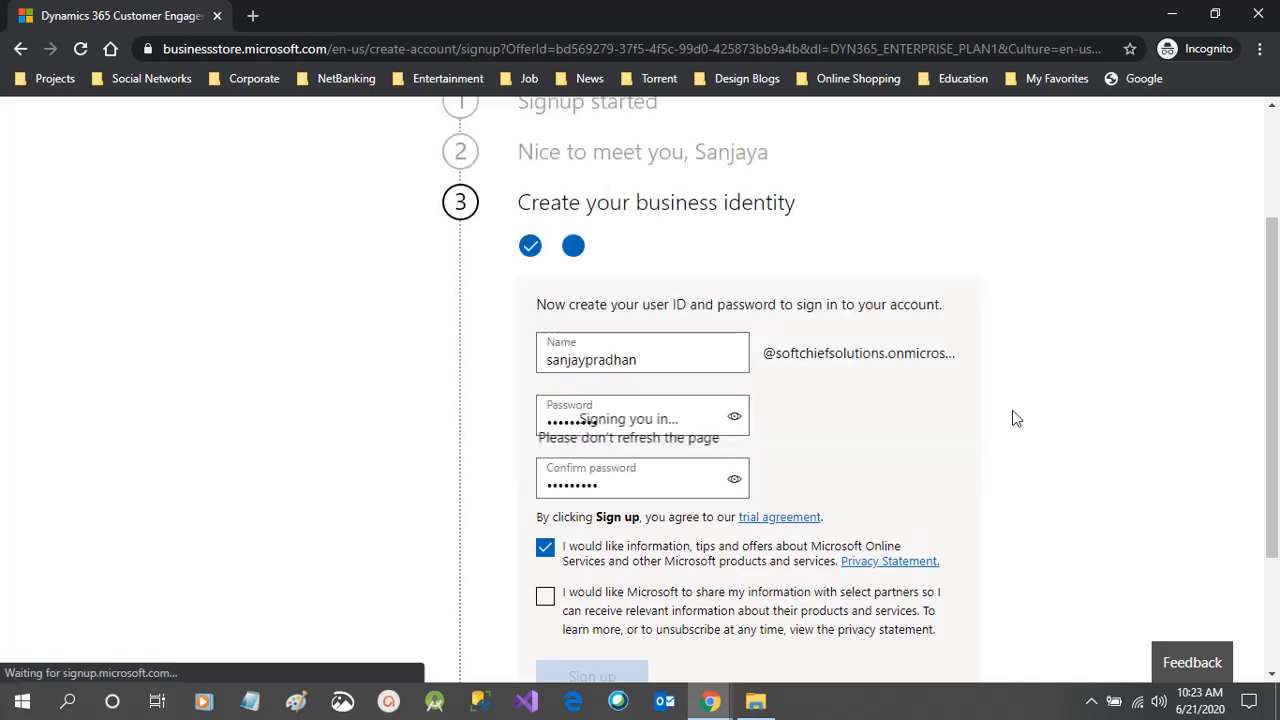
Step: Resubmit Sign up while the account creation is processing
click(592, 675)
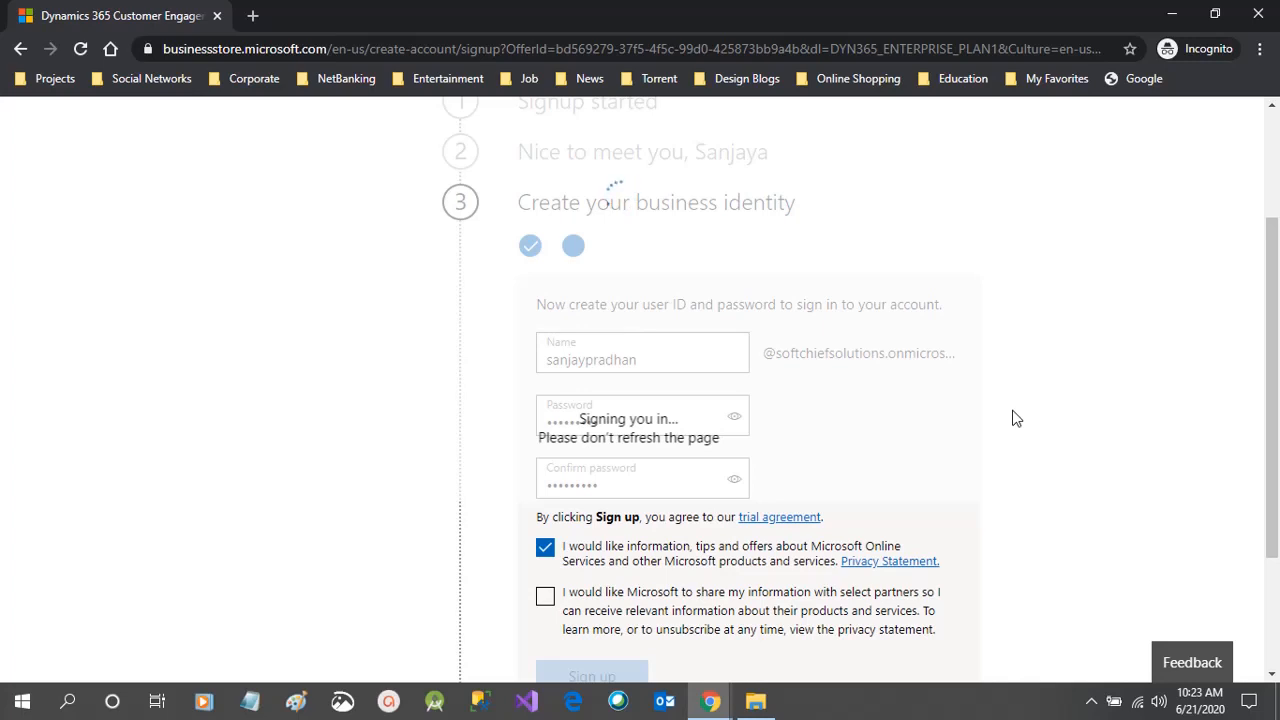
mouse_move(1025, 378)
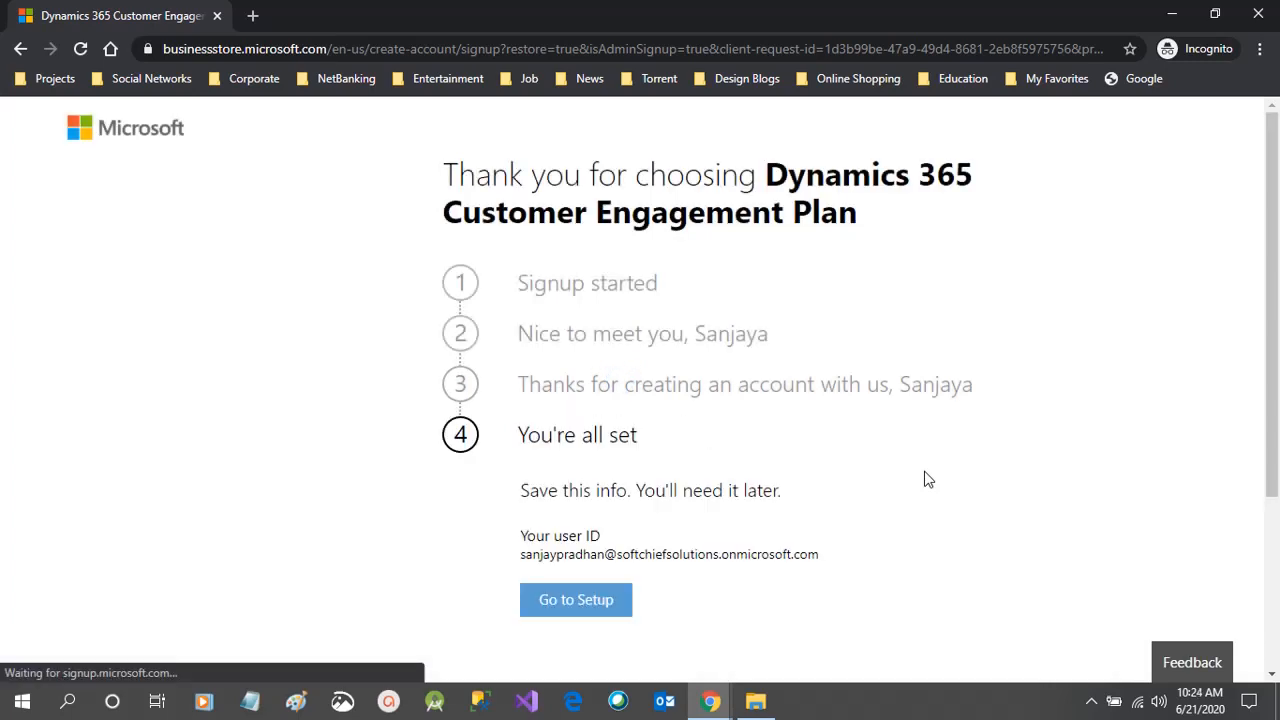
mouse_move(1202, 410)
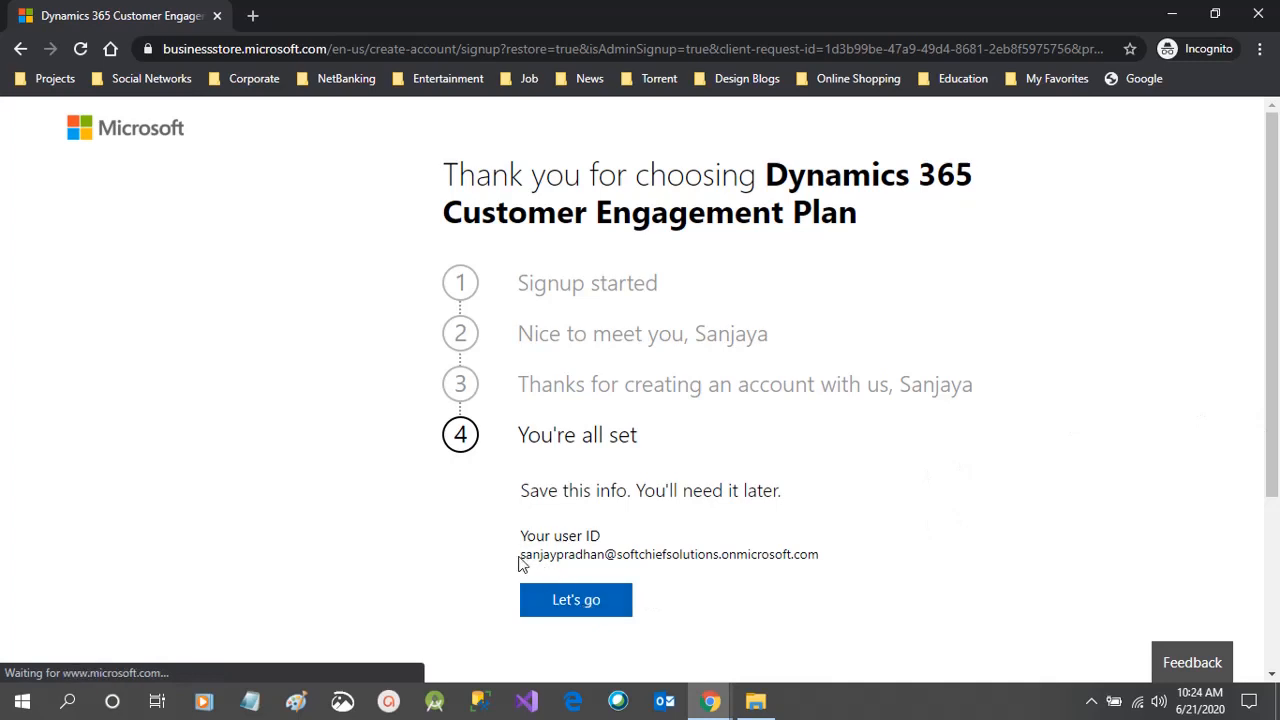
mouse_move(820, 561)
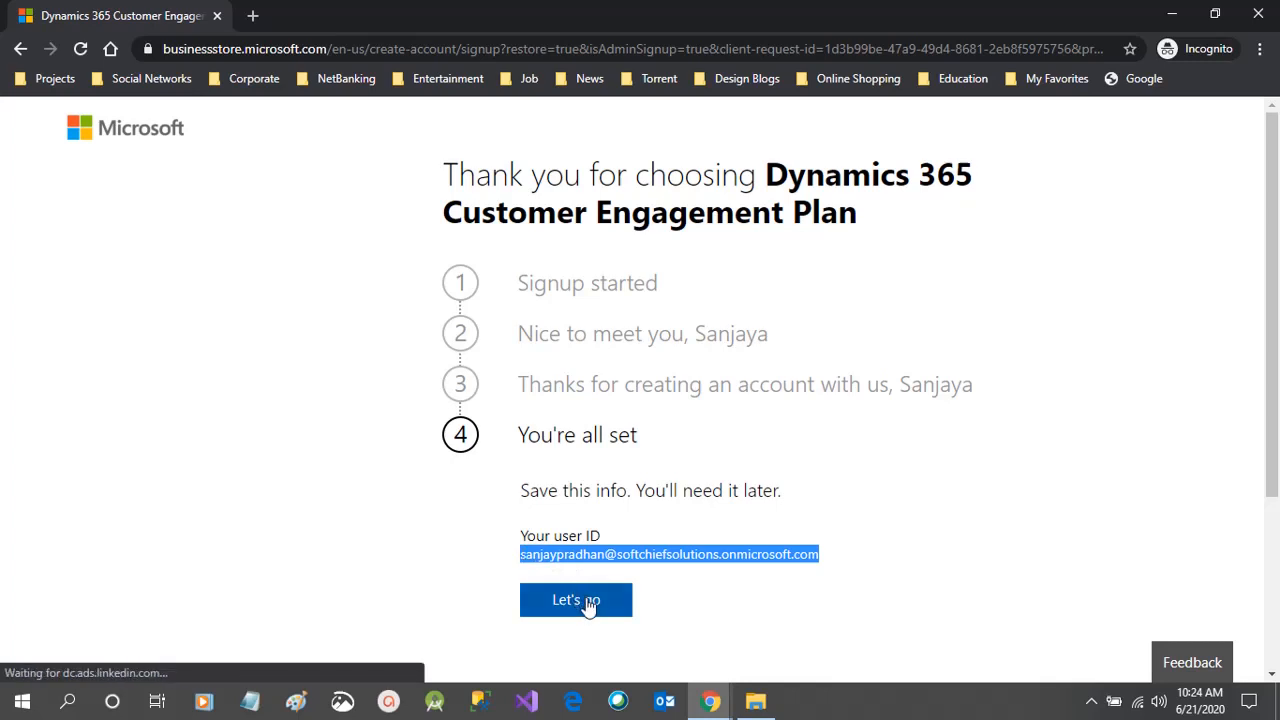
Step: Proceed from the You're all set confirmation to Dynamics 365 setup, retrying until it loads
click(576, 599)
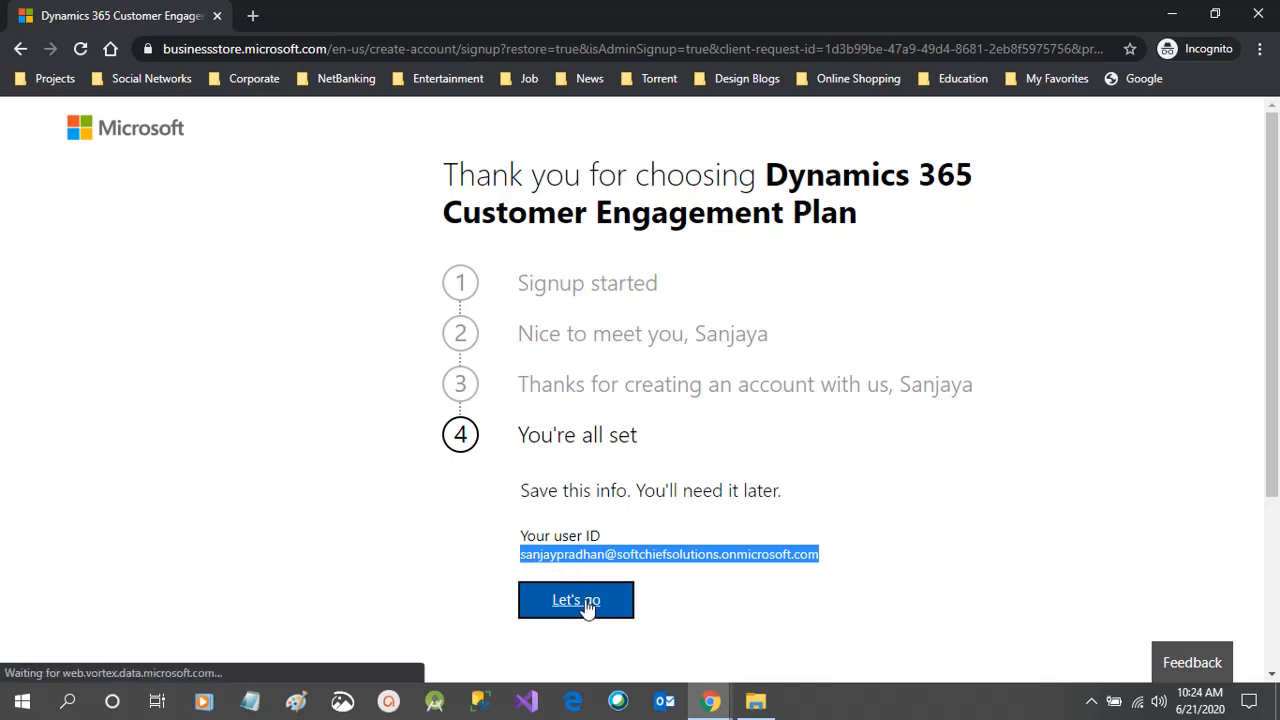
click(575, 600)
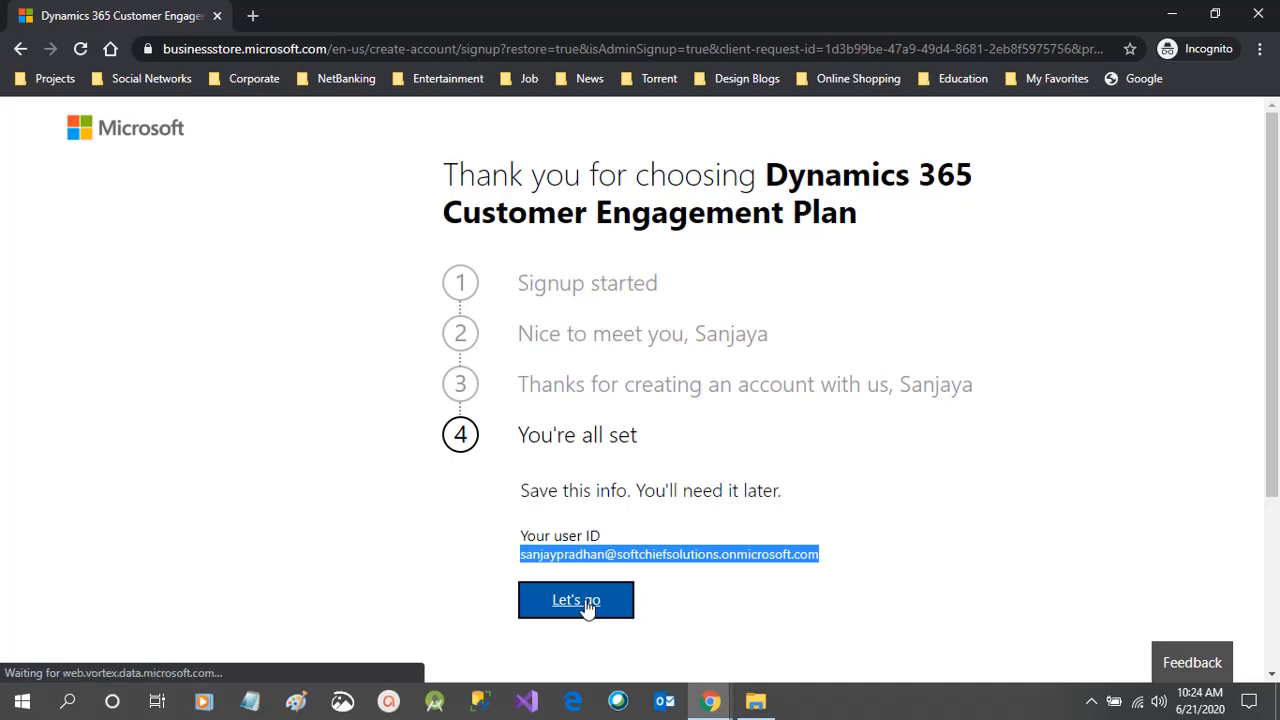
click(575, 600)
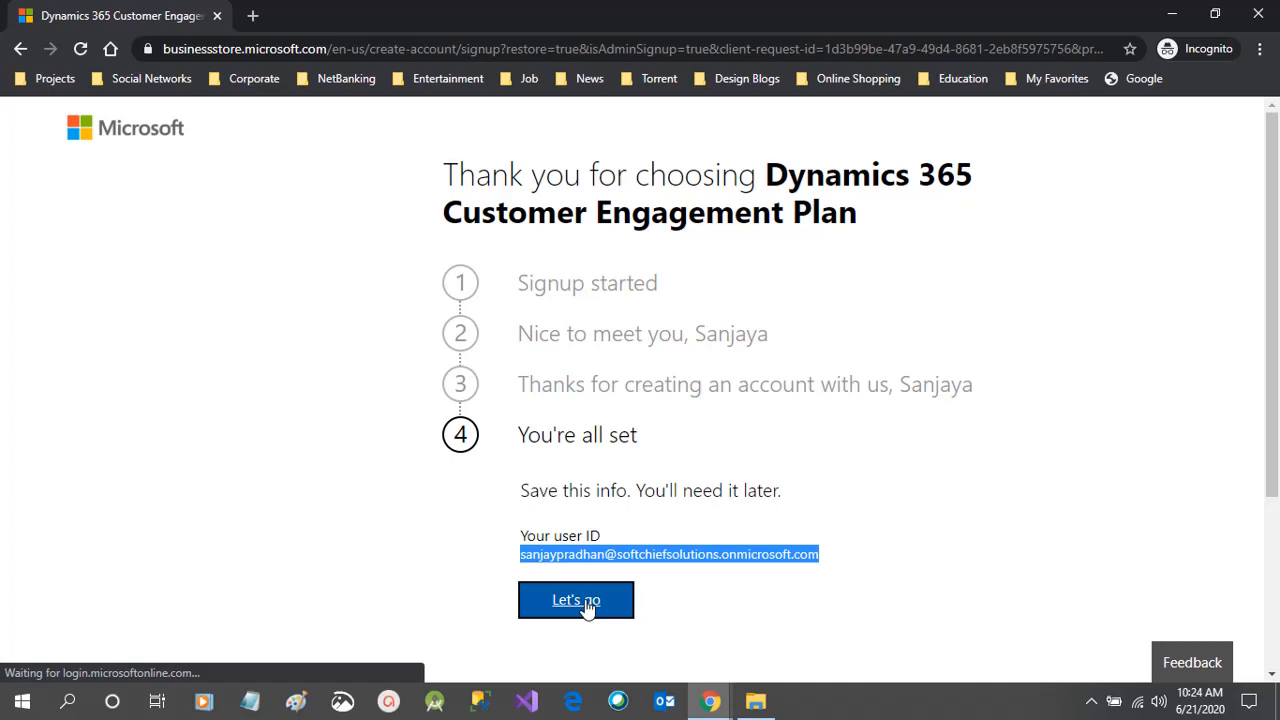
click(575, 600)
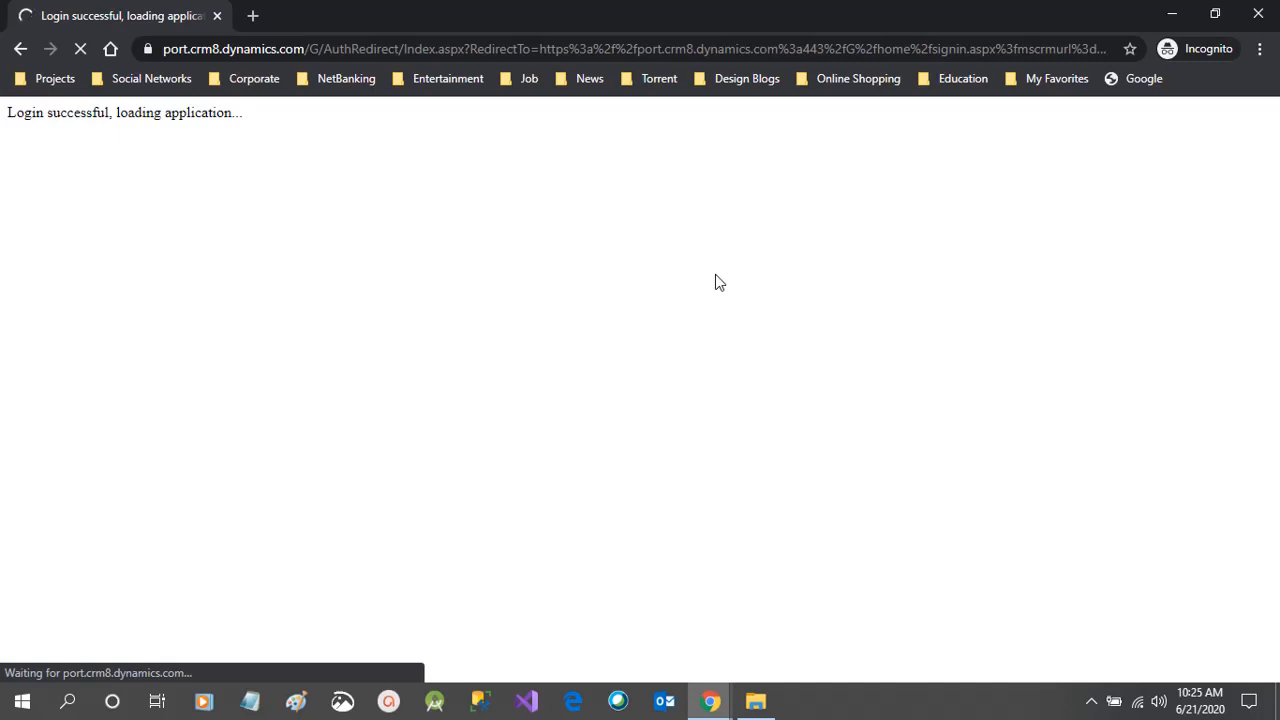
mouse_move(361, 193)
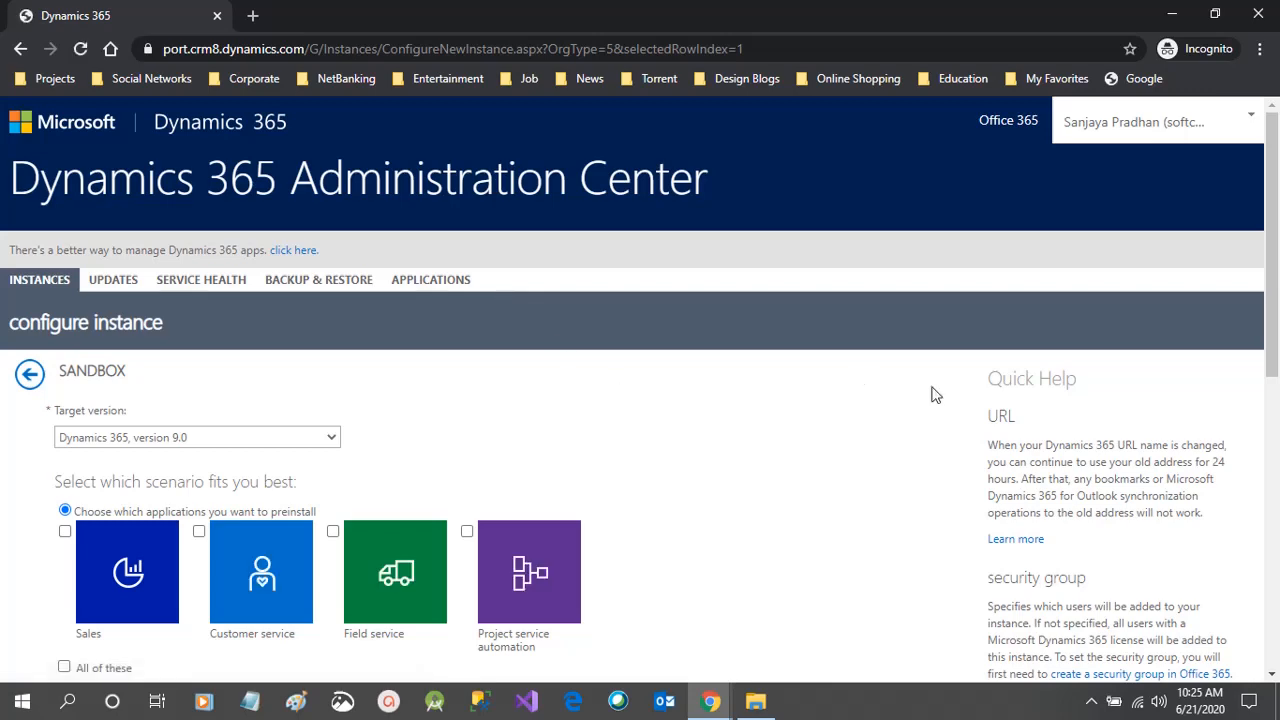
Step: Choose 'All of these' to preinstall Sales, Customer service, Field service and Project service automation
scroll(down, 3)
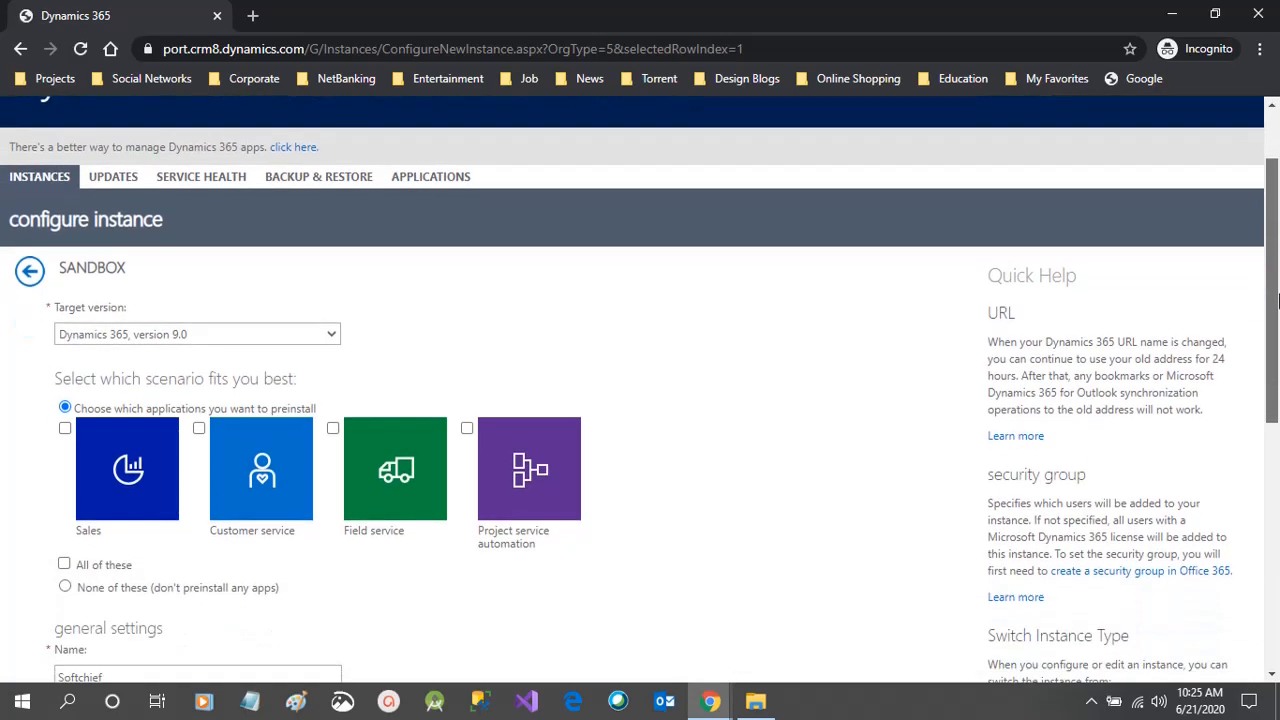
scroll(down, 3)
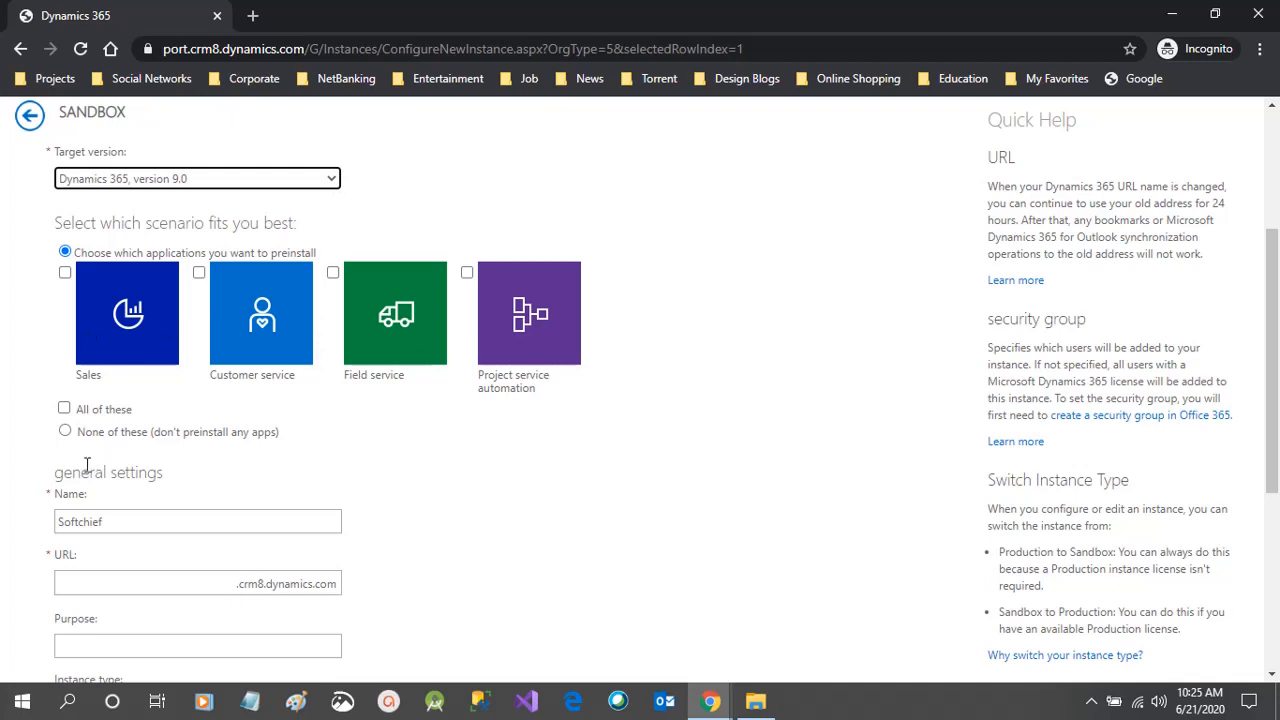
click(64, 408)
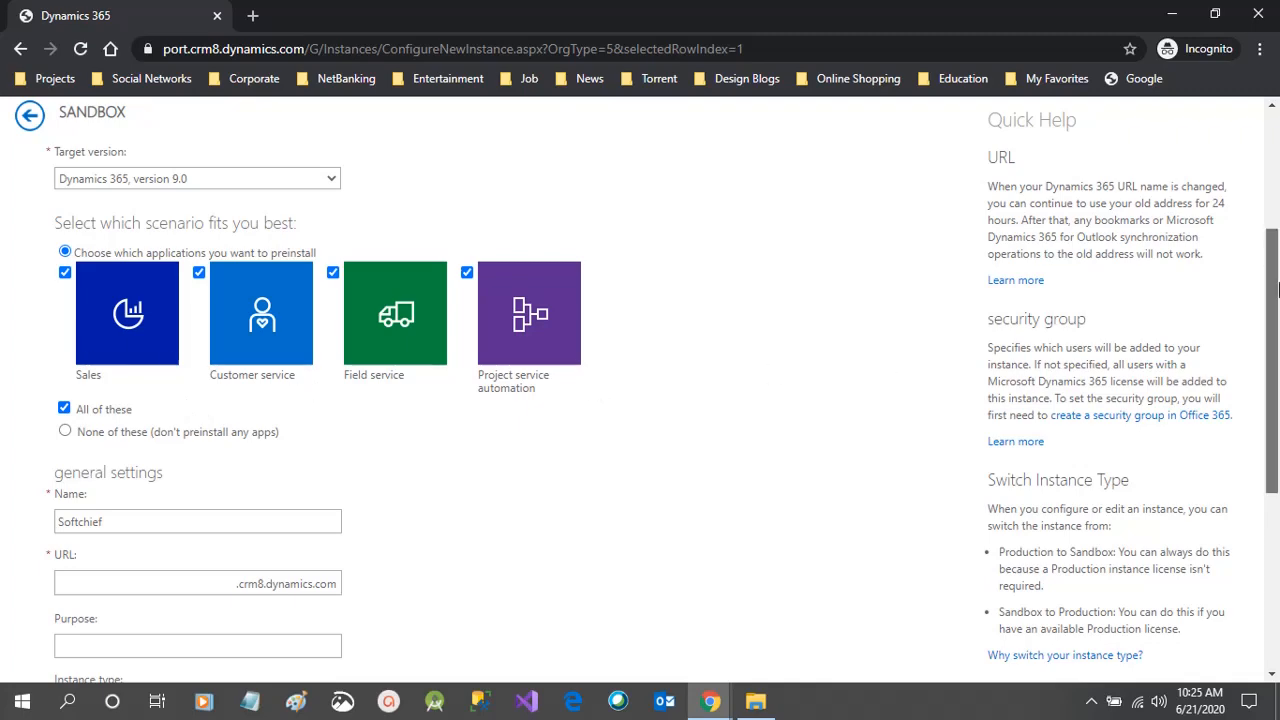
scroll(down, 3)
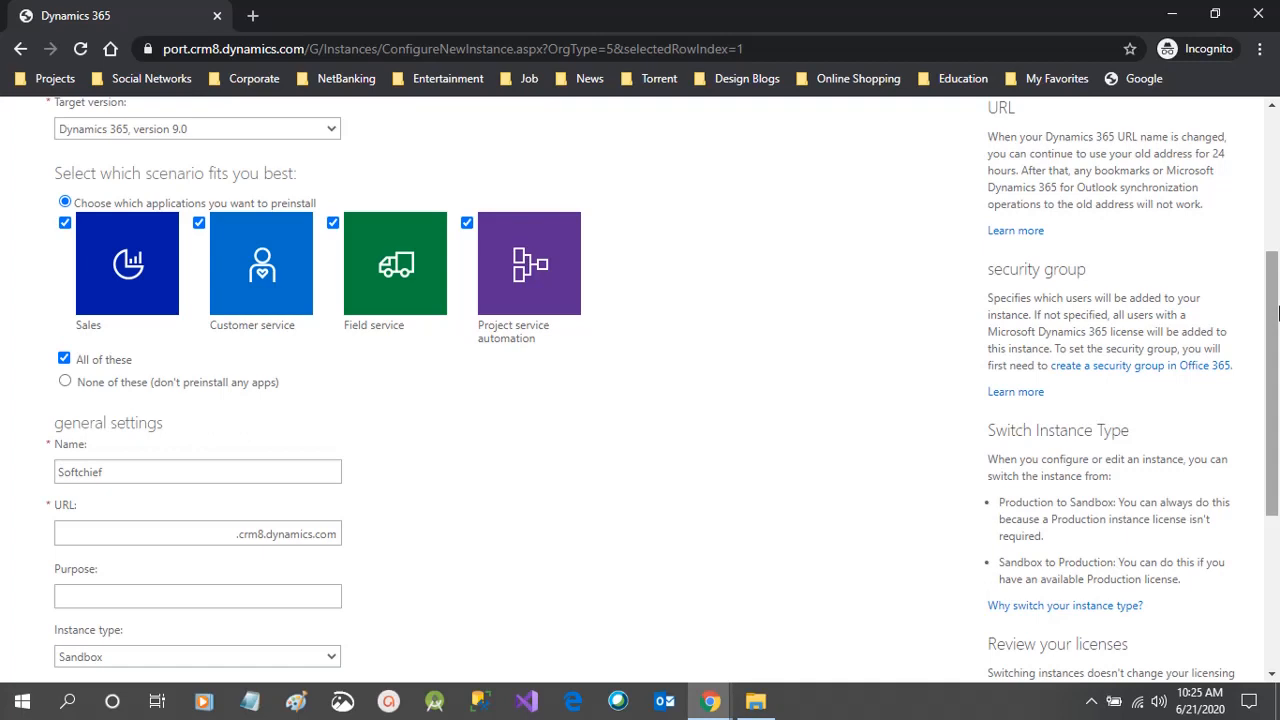
scroll(down, 3)
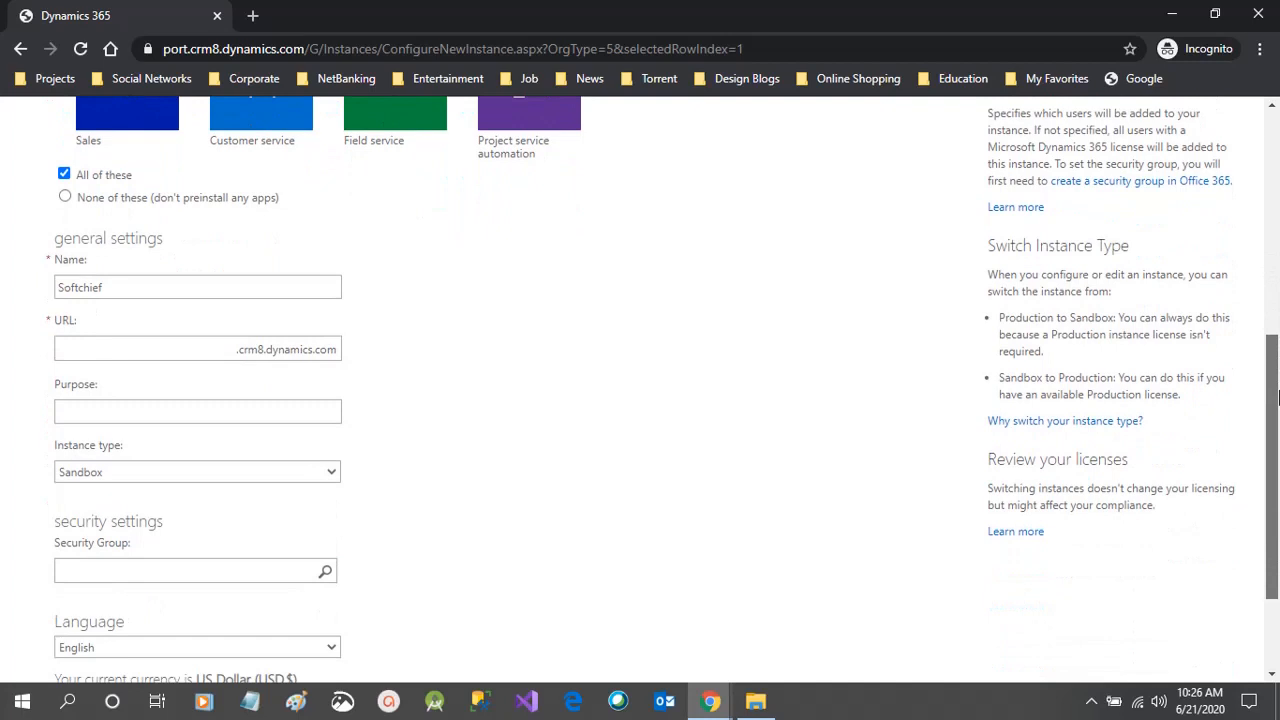
Step: Set the sandbox instance URL to softchiefsolution
click(130, 348)
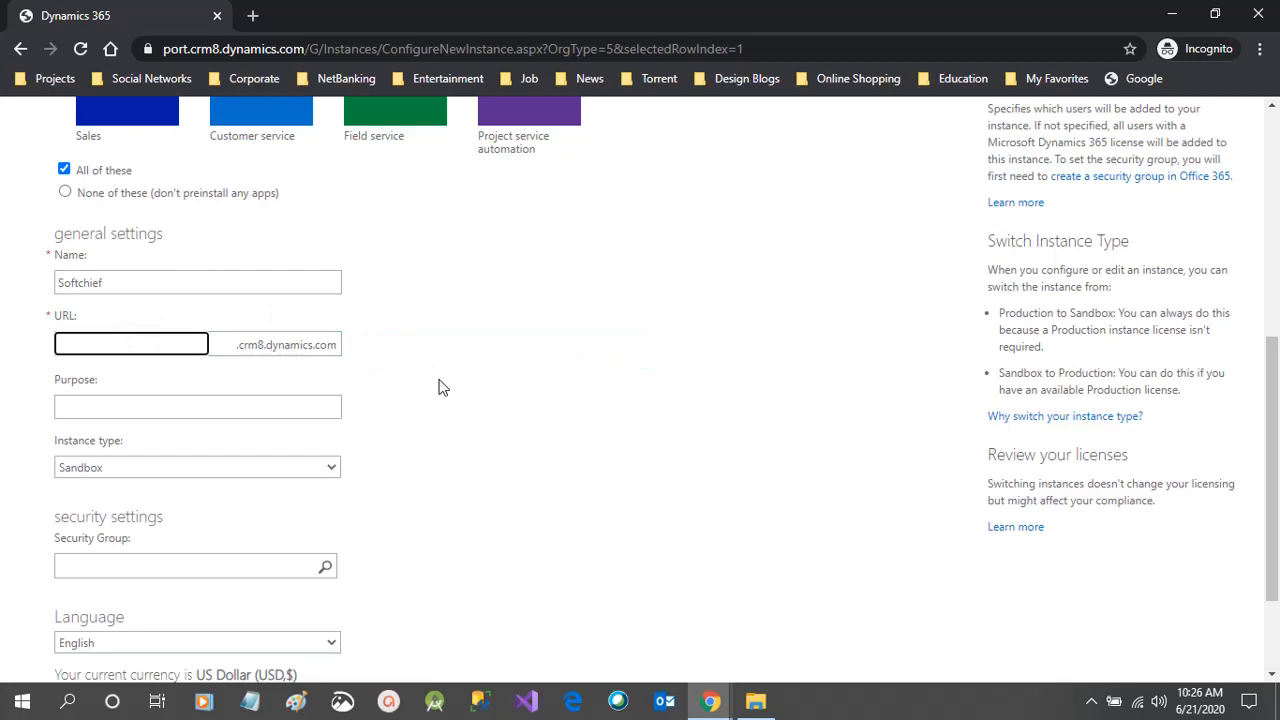
text(softche)
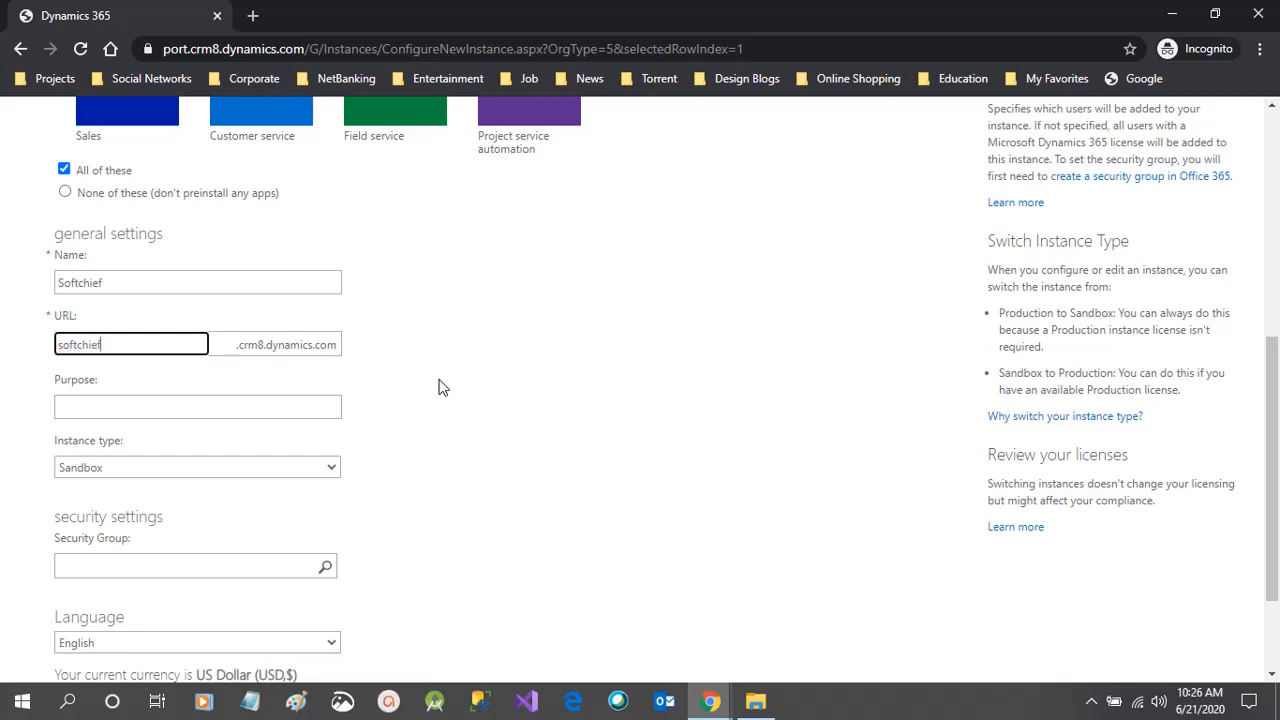
text(solution)
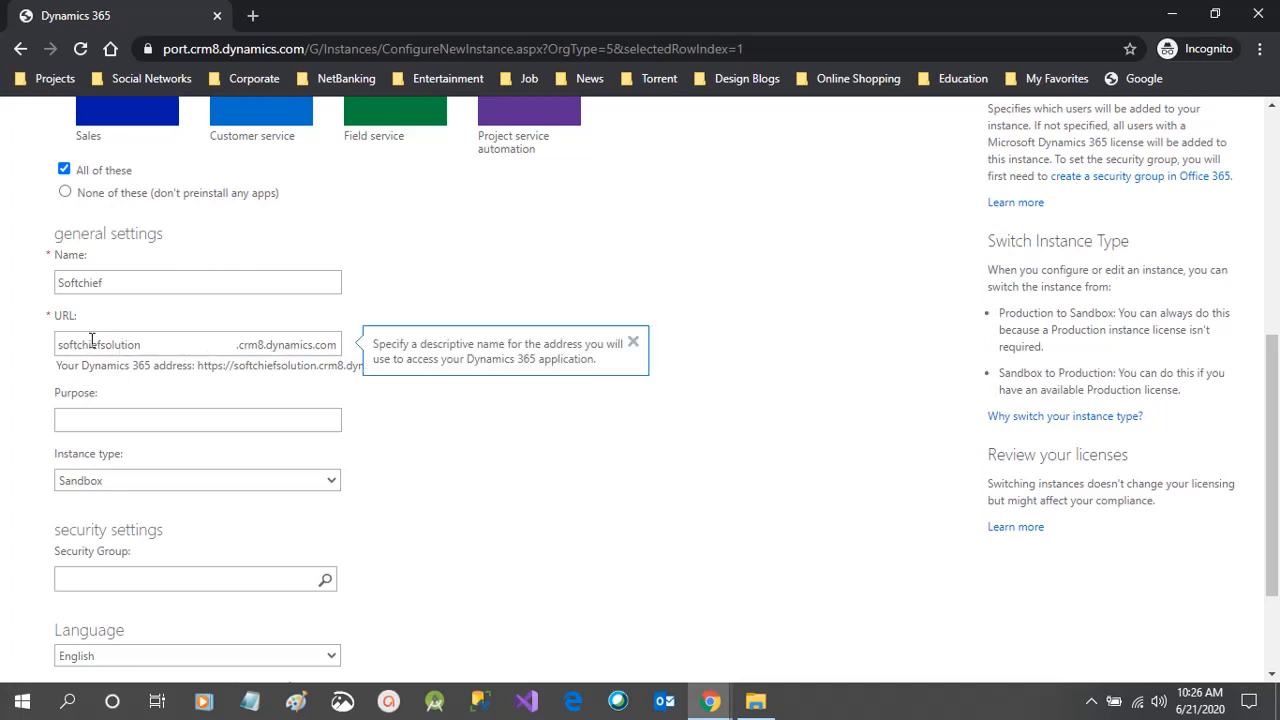
double_click(99, 344)
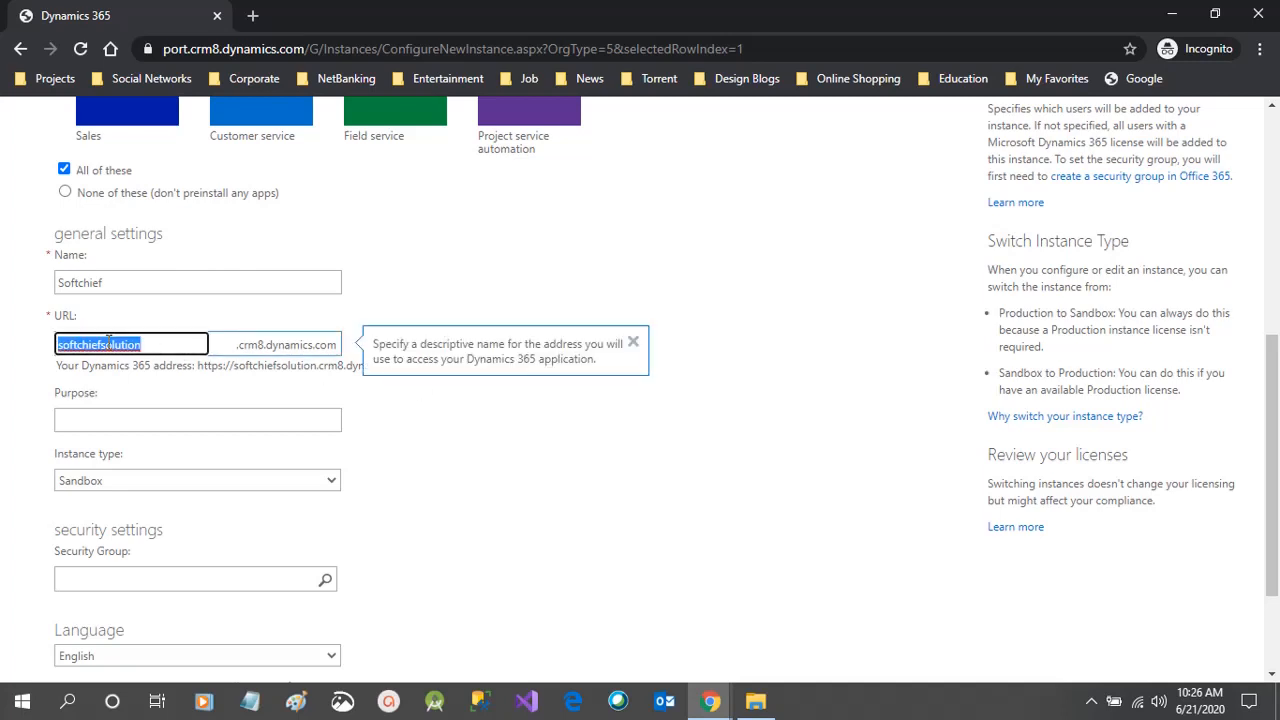
click(535, 433)
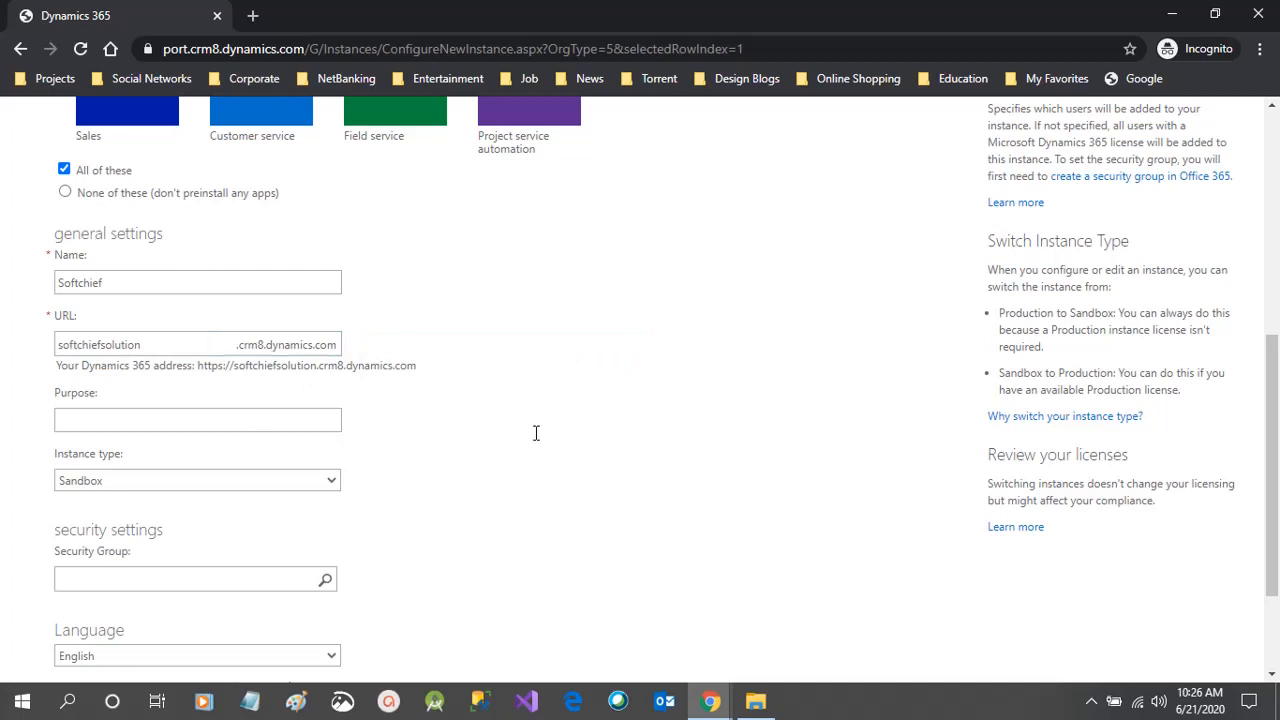
Step: Keep instance type Sandbox and submit Configure, which returns a Request not processed error
scroll(down, 3)
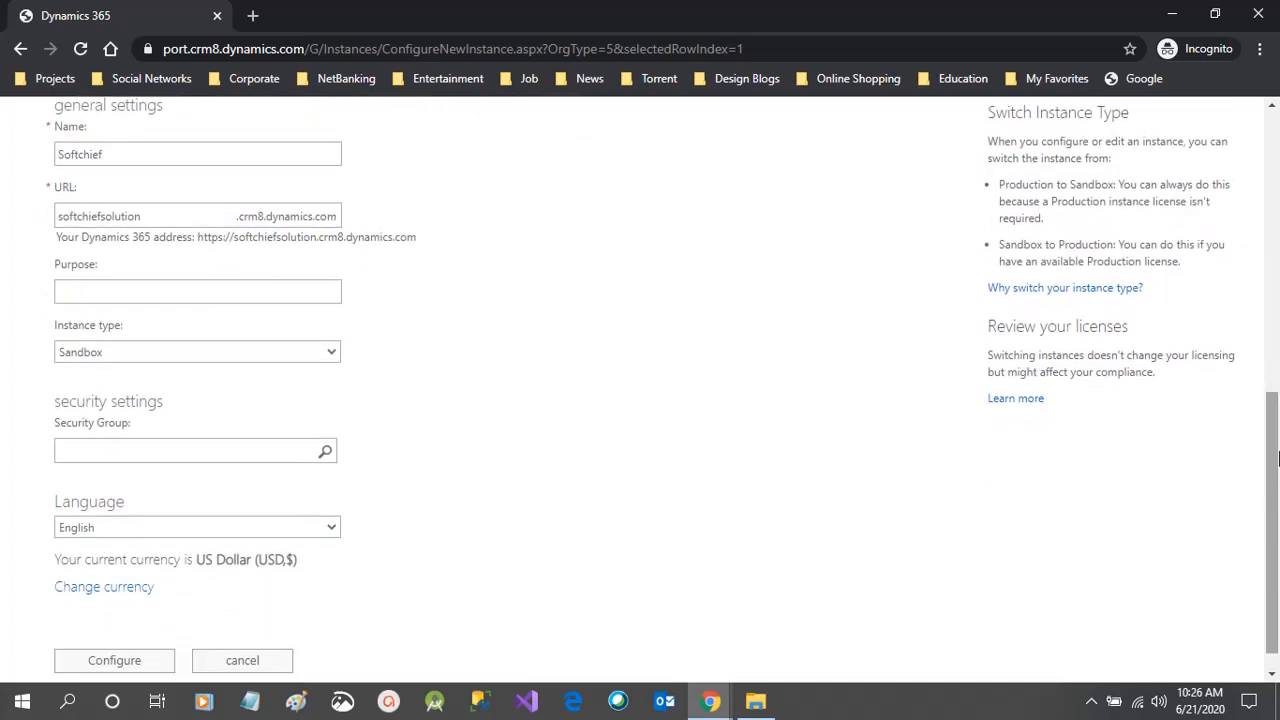
click(197, 351)
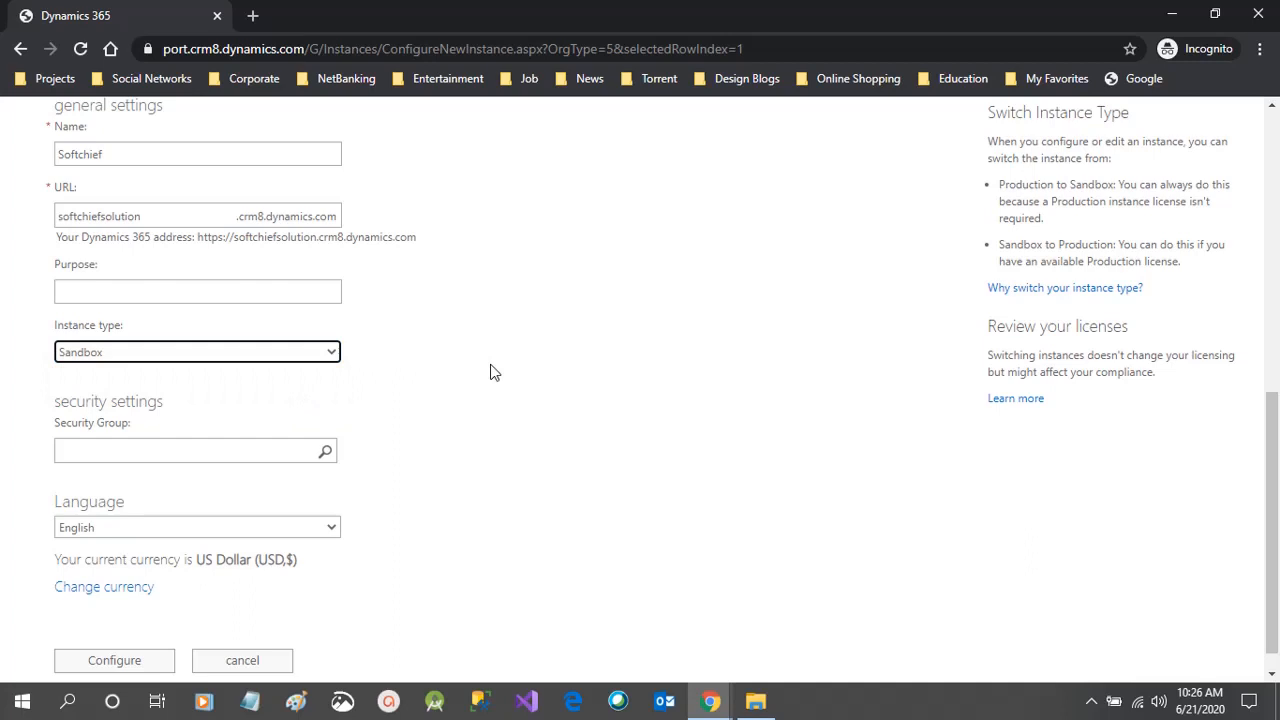
scroll(down, 3)
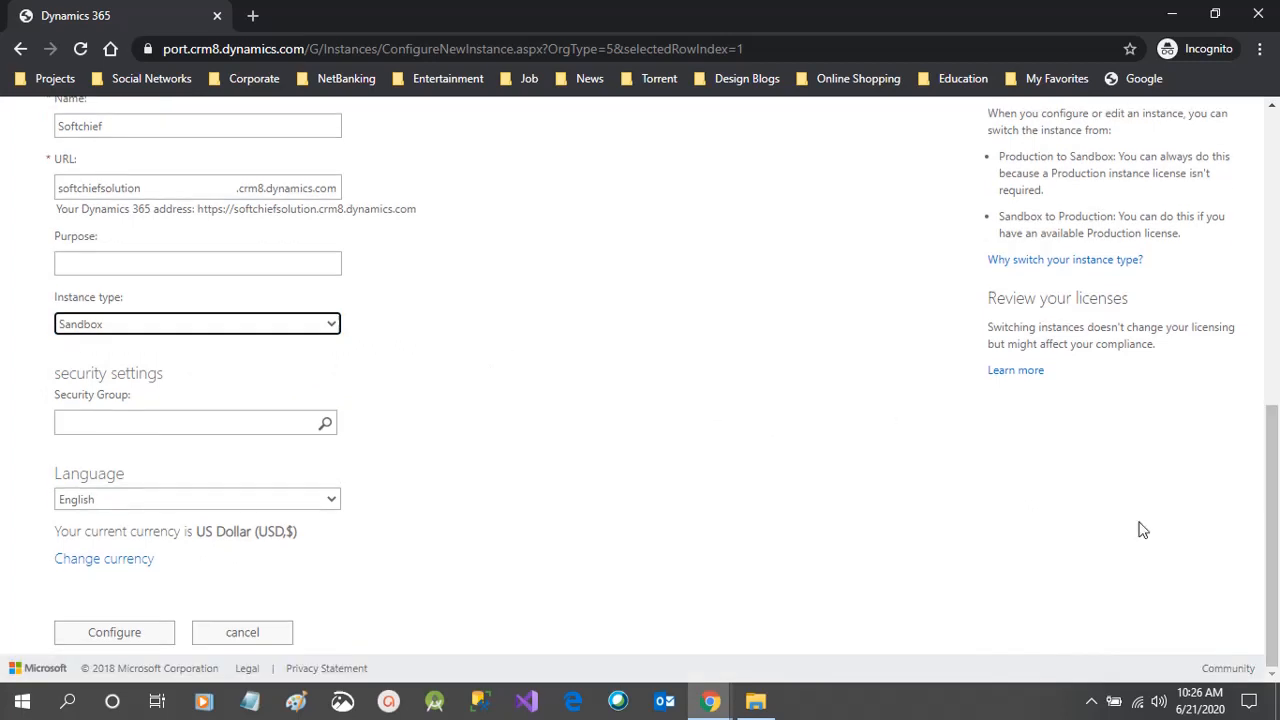
mouse_move(114, 632)
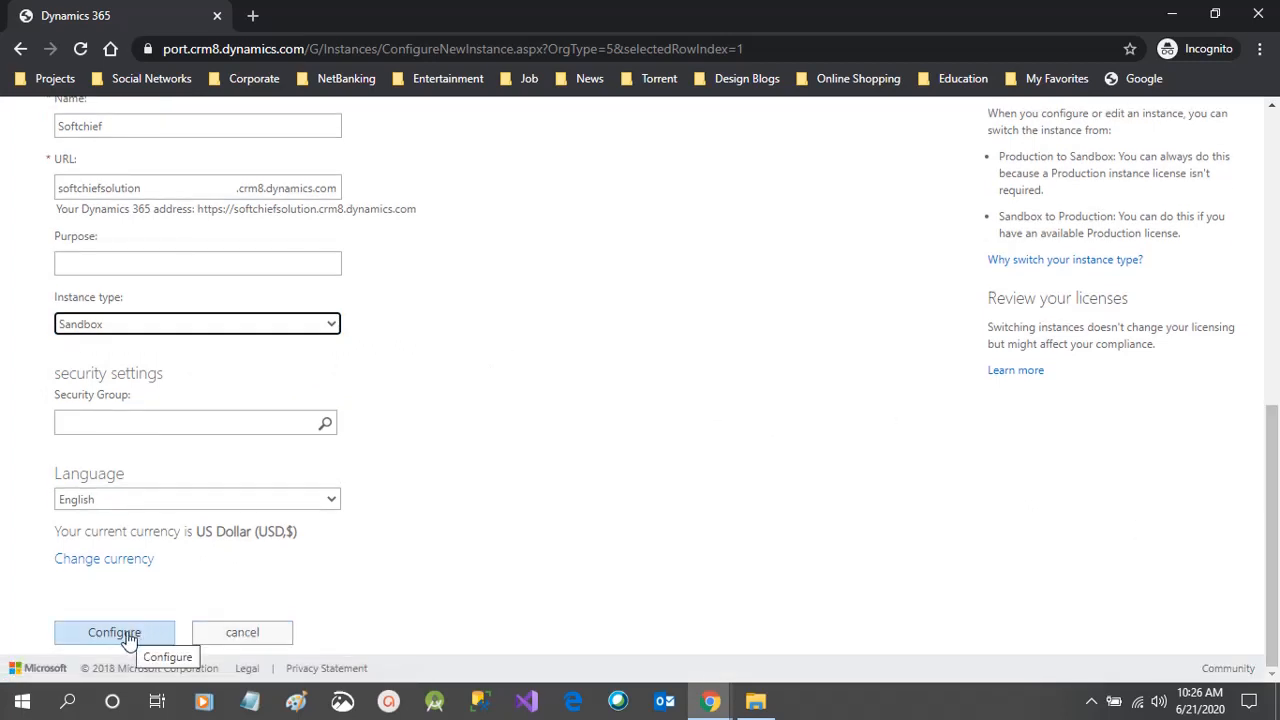
click(114, 632)
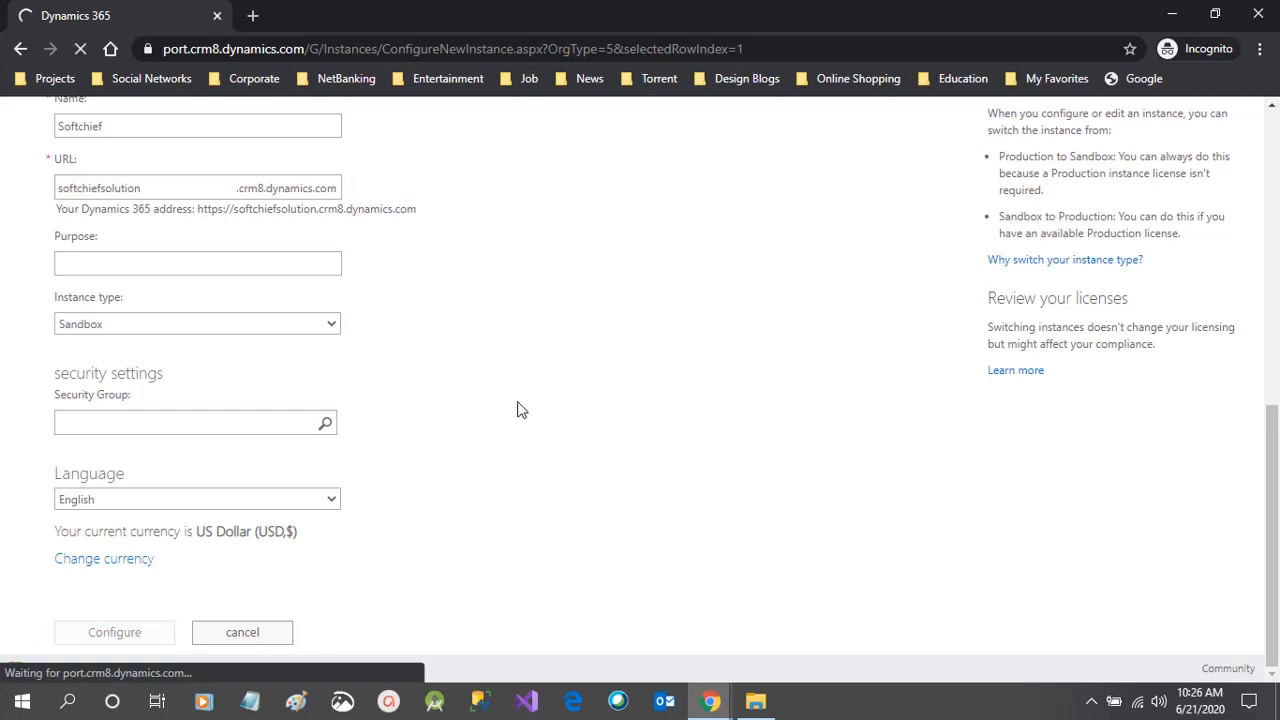
click(114, 631)
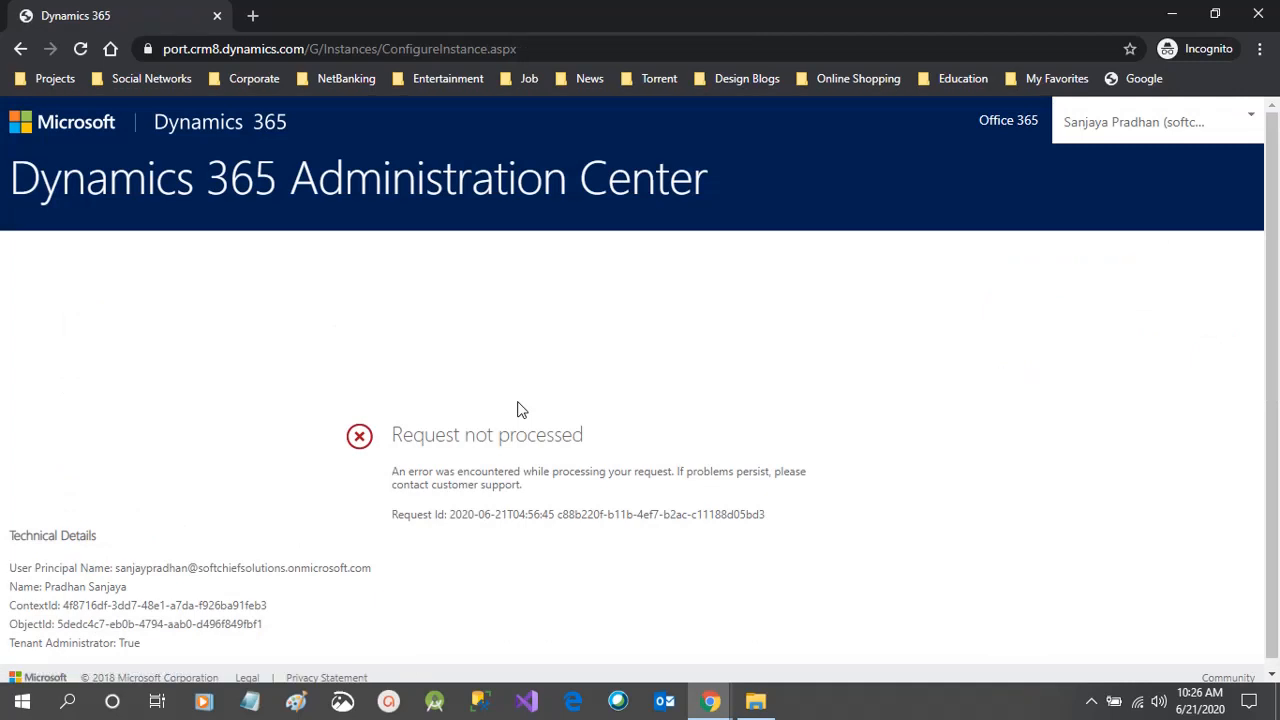
scroll(down, 3)
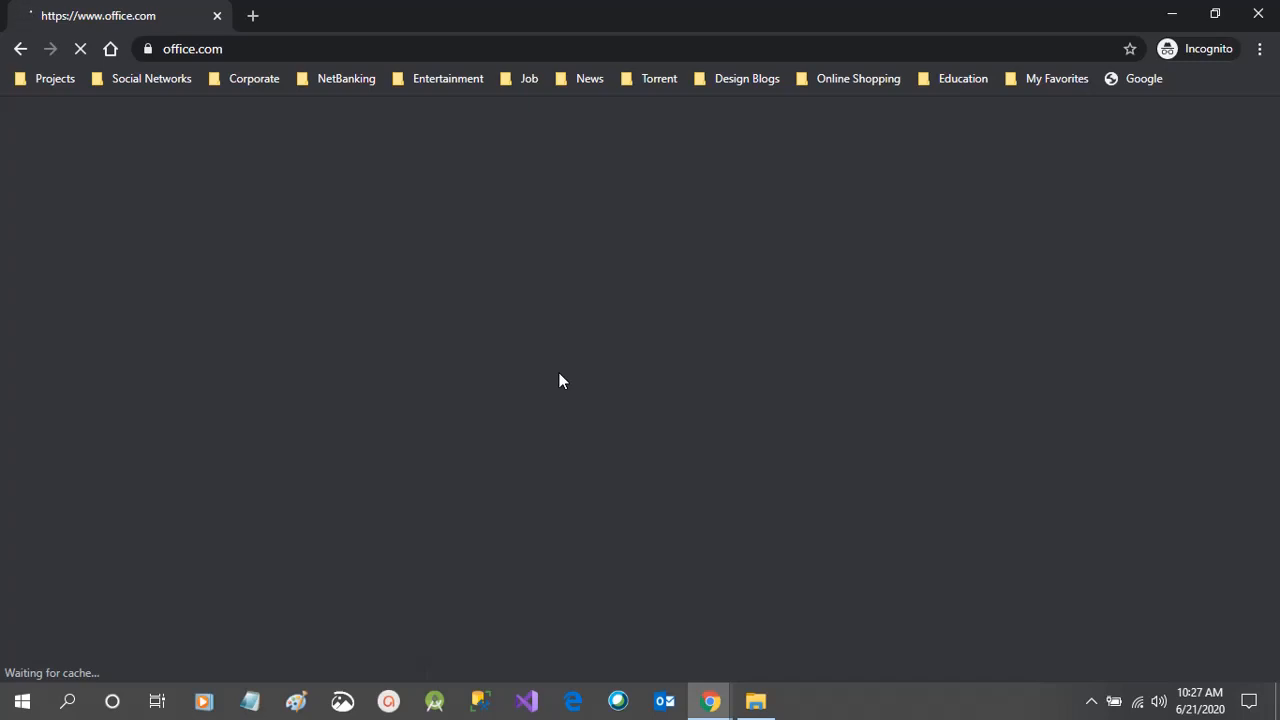
mouse_move(461, 8)
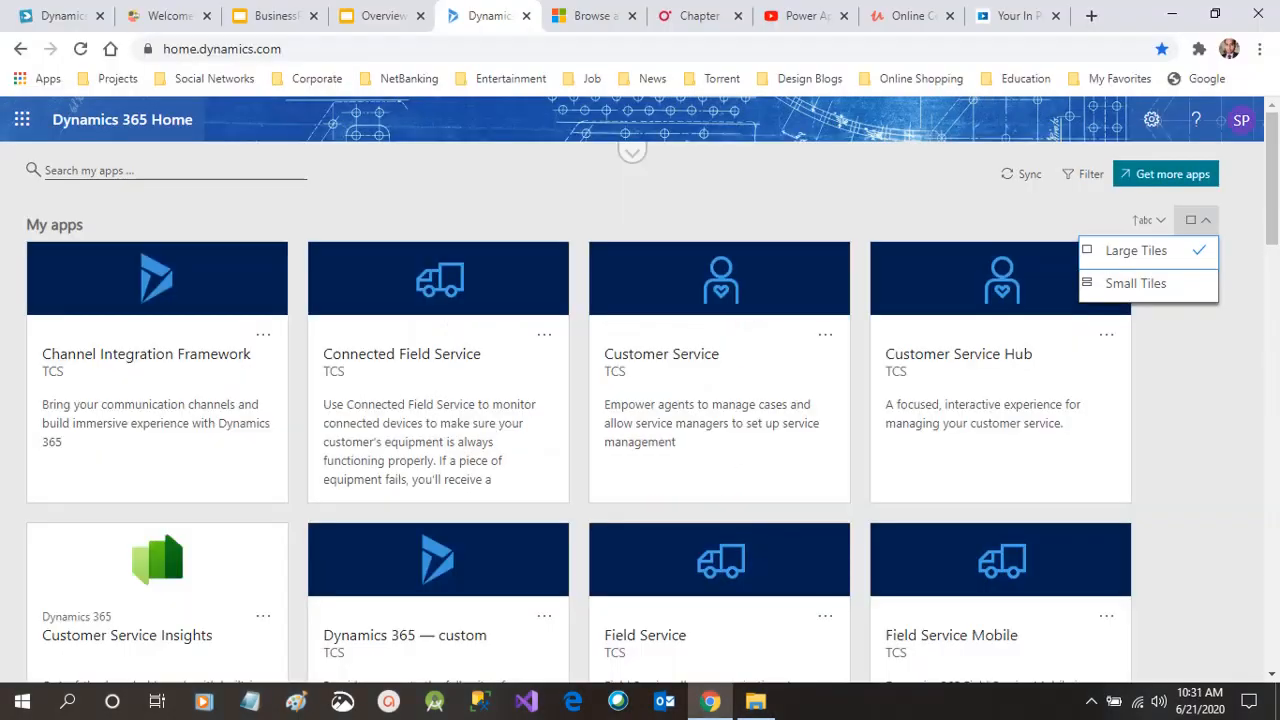
mouse_move(365, 251)
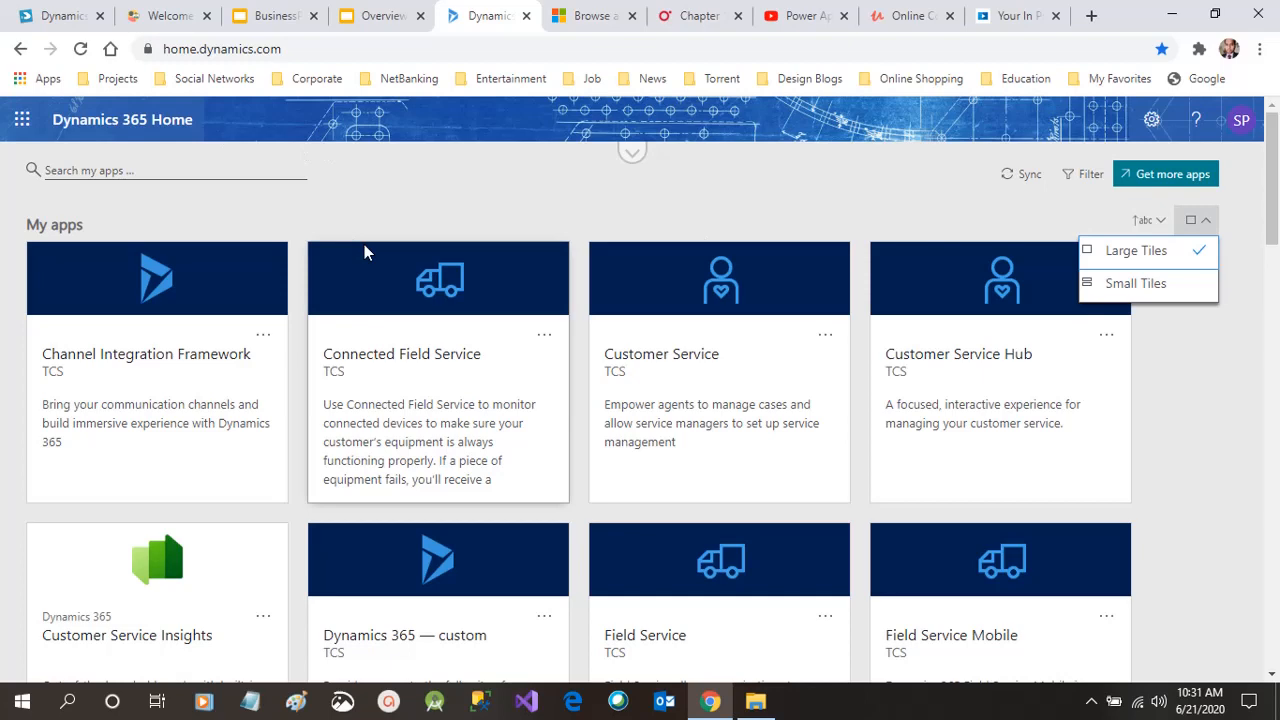
Step: Scroll the My apps list and launch the Dynamics 365 — custom app tile
scroll(down, 3)
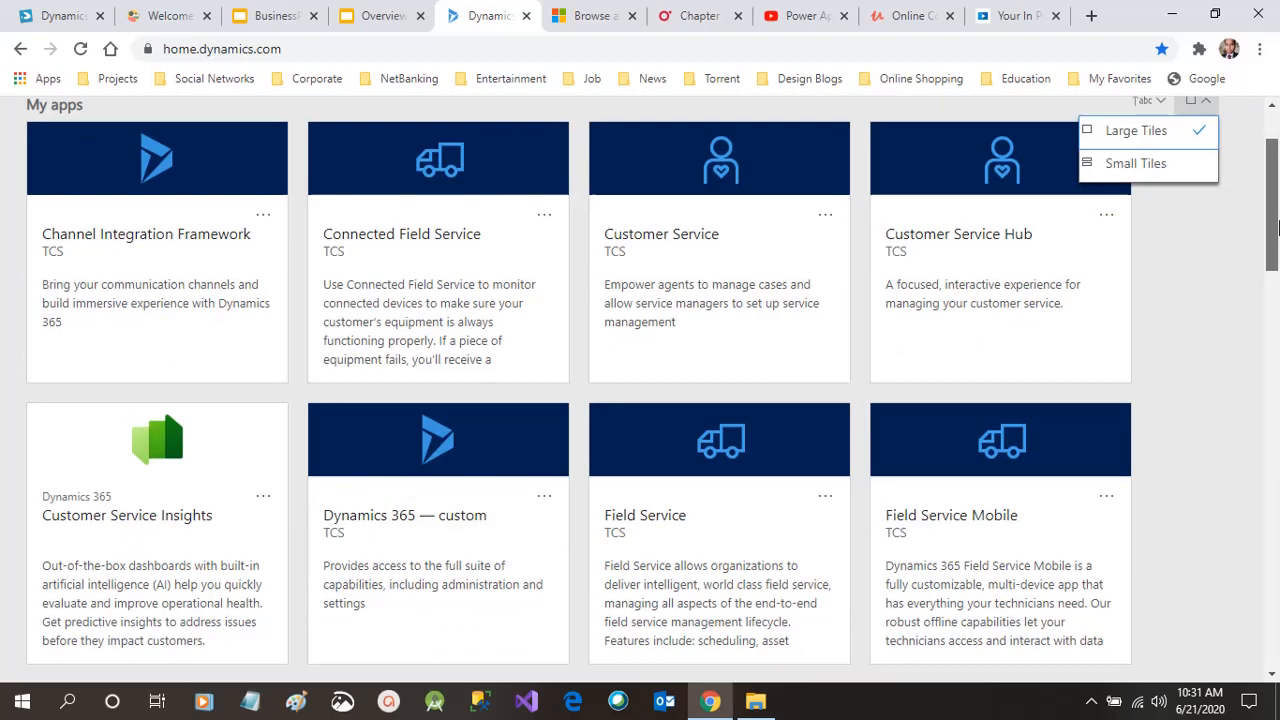
scroll(down, 3)
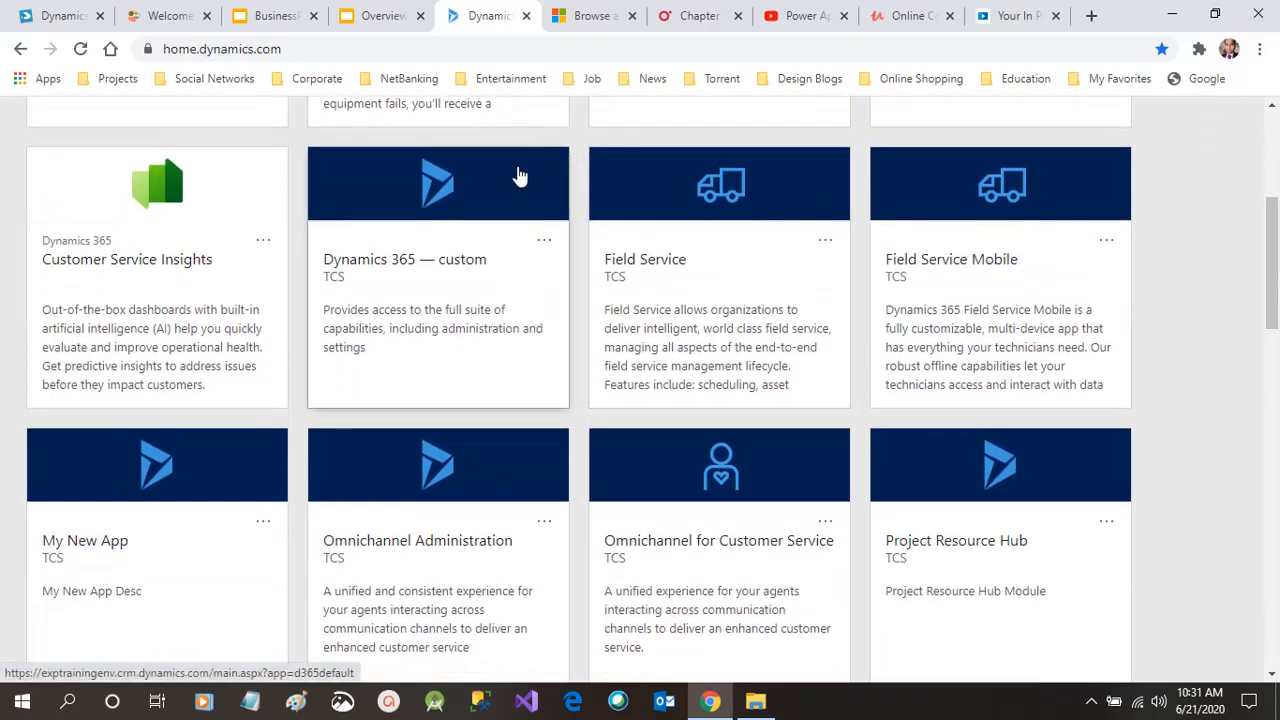
click(438, 183)
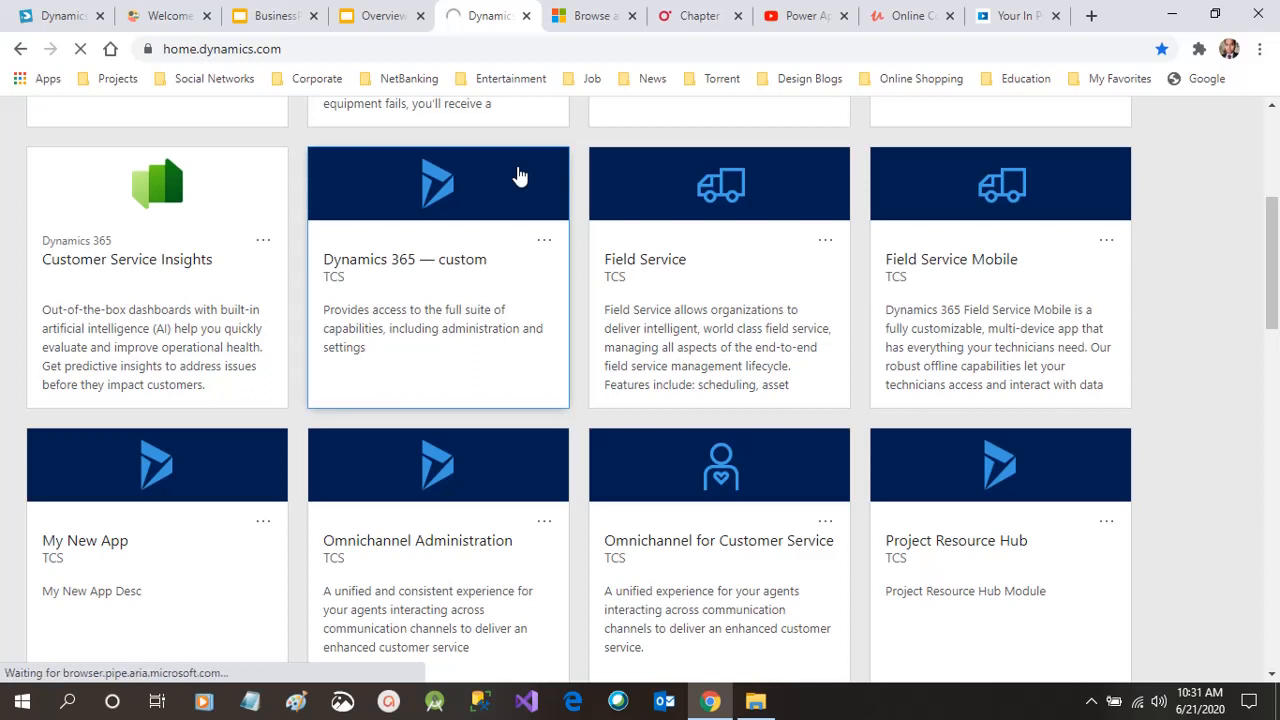
Step: Launch the Dynamics 365 — custom app and let the Sales Dashboards page load
click(438, 183)
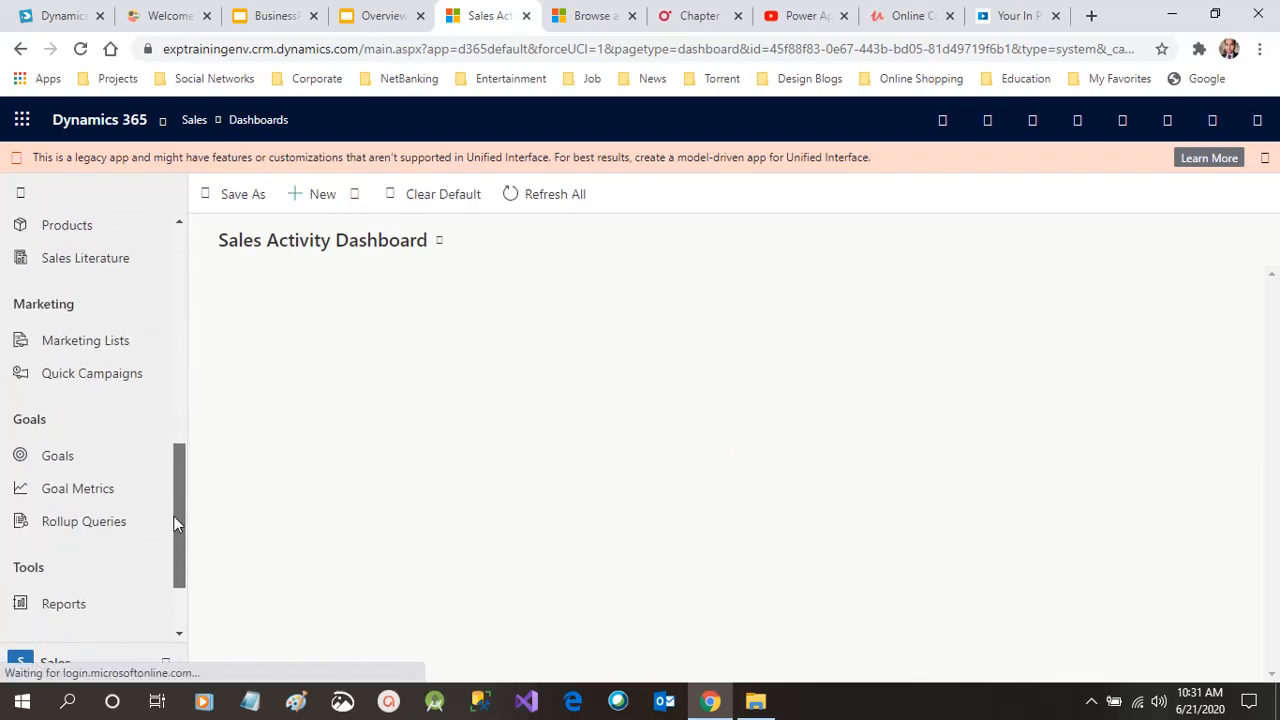
Step: Reselect Sales Activity Dashboard so its pipeline, status charts and Open Leads list load
scroll(down, 3)
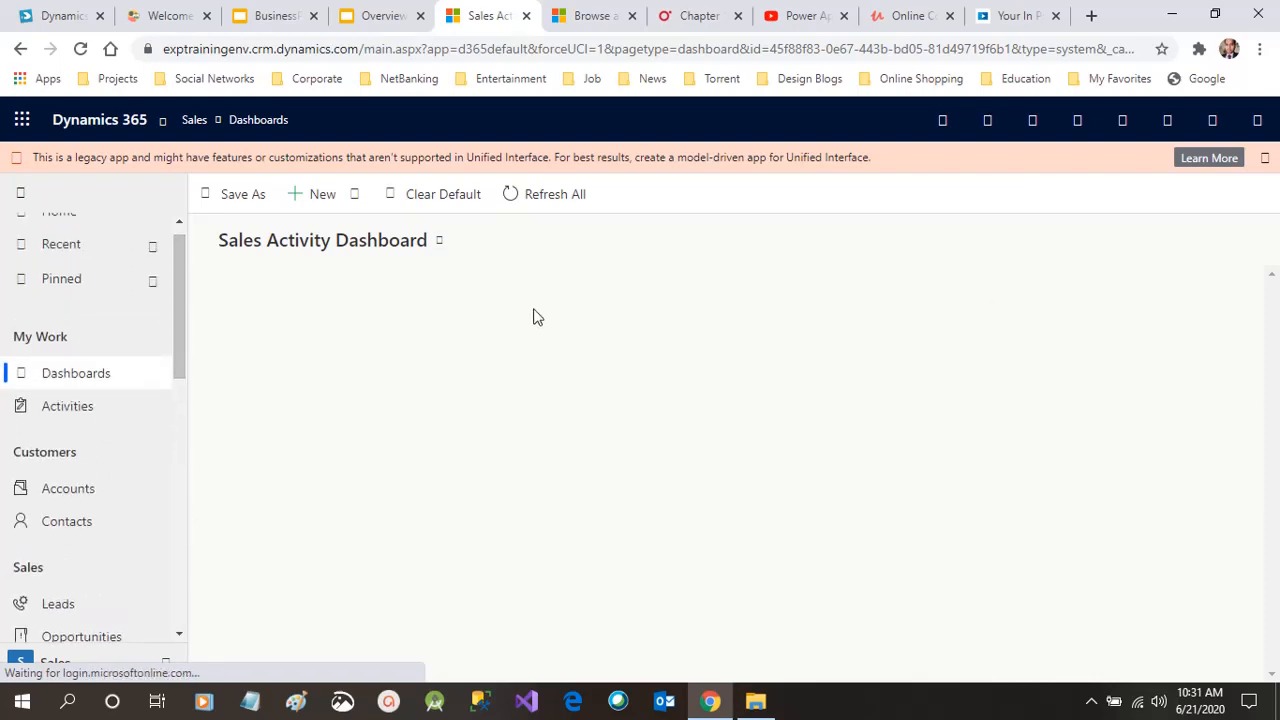
click(438, 240)
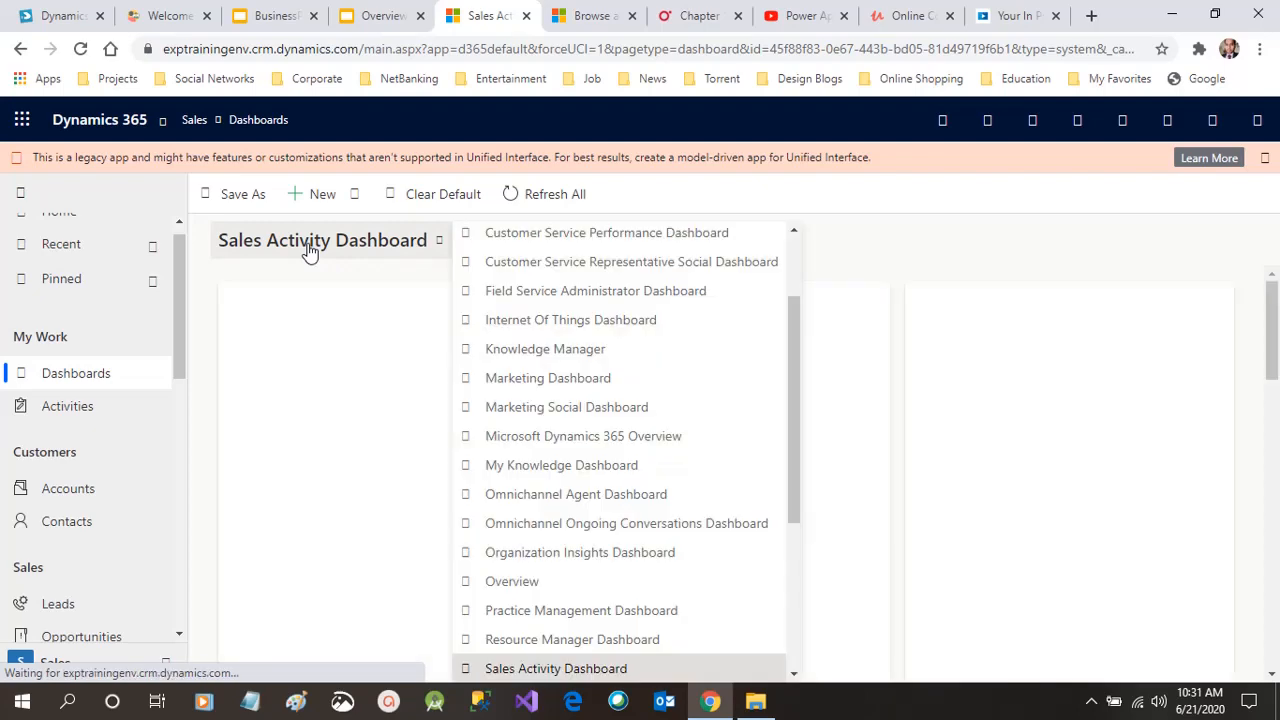
click(555, 668)
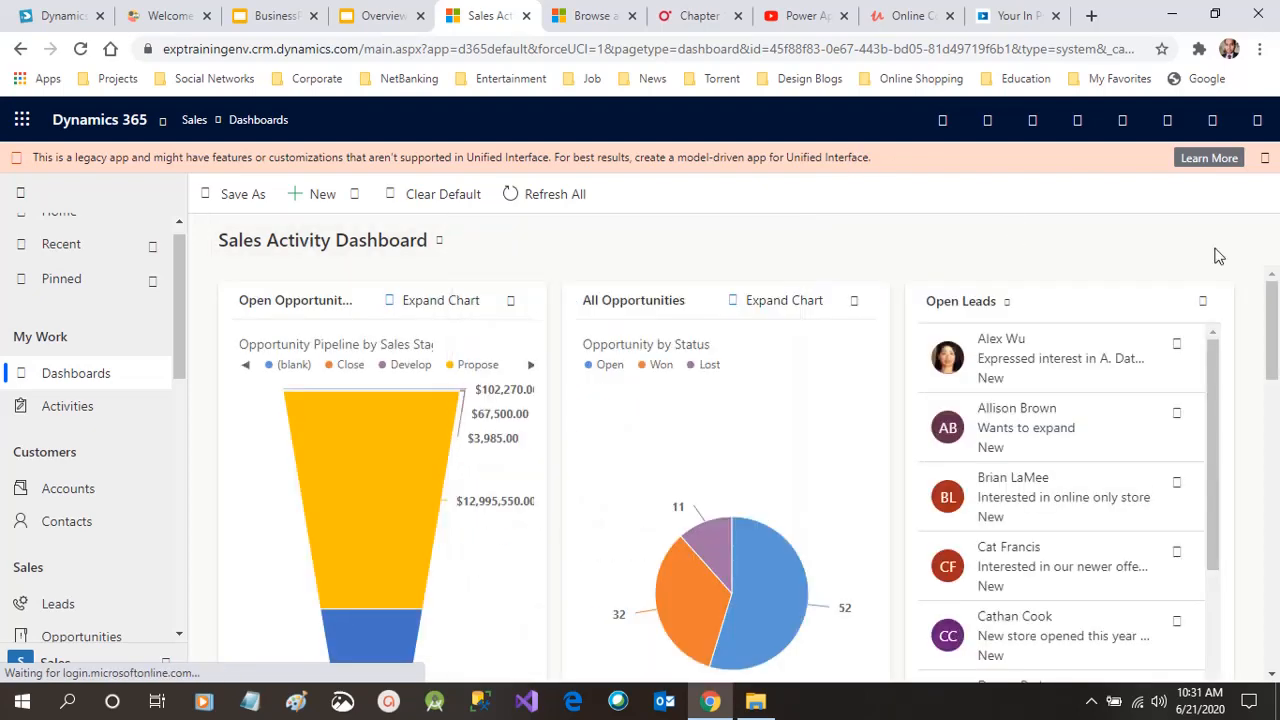